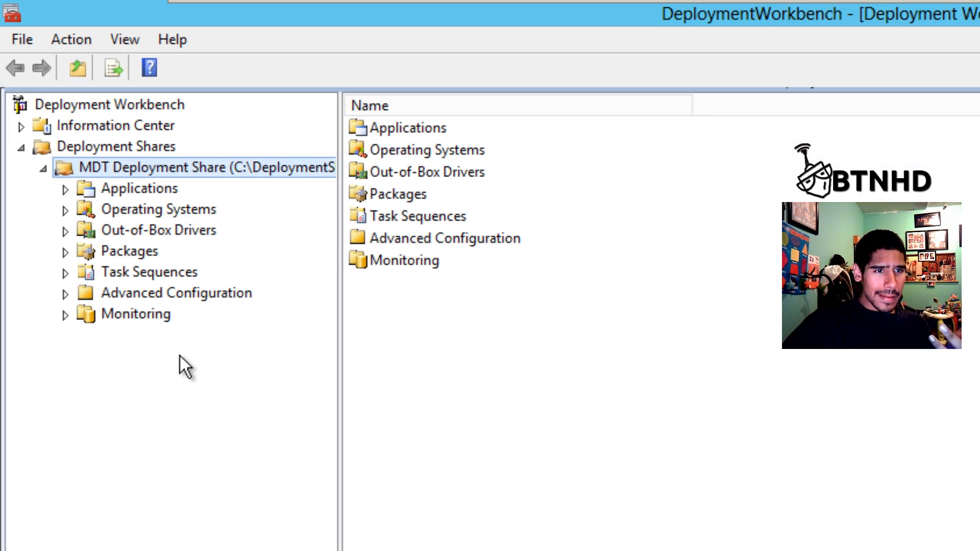
{"action": "mouse_move", "coordinate": [156, 287]}
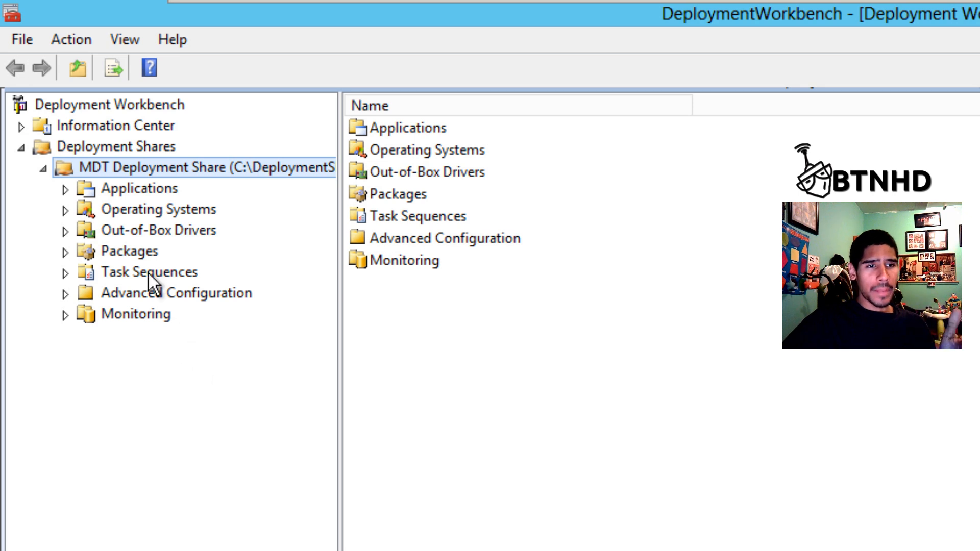
Step: Create a new 'Windows 10 x64' folder under Operating Systems
{"action": "left_click", "coordinate": [158, 209]}
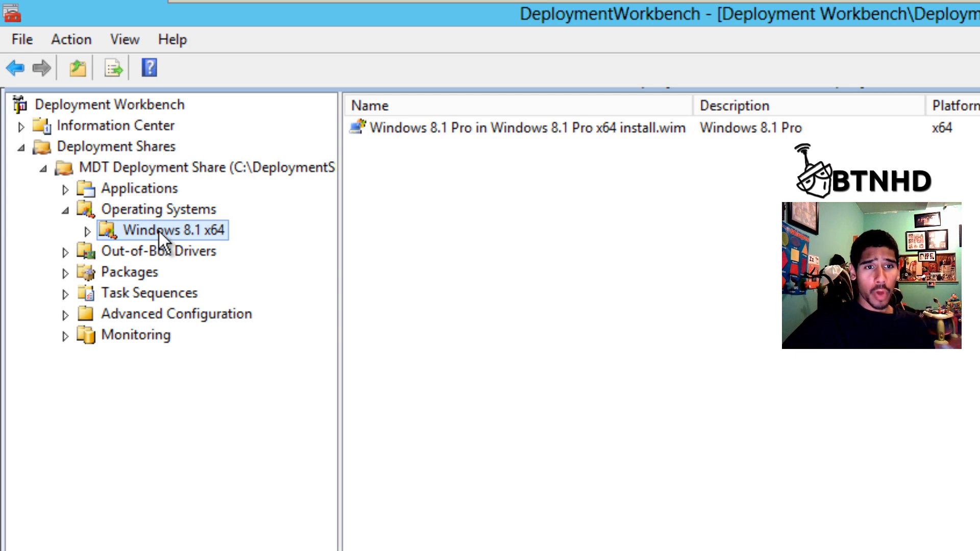
{"action": "mouse_move", "coordinate": [156, 215]}
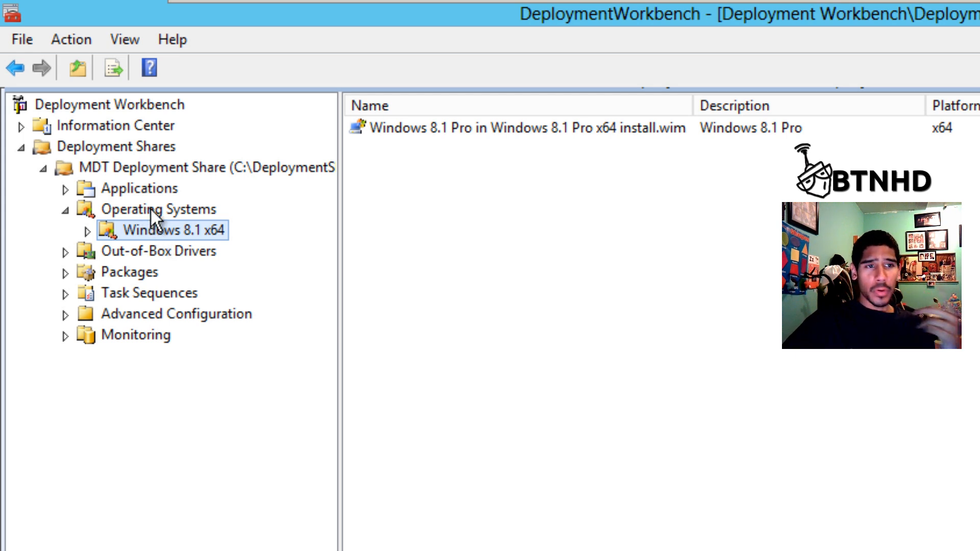
{"action": "right_click", "coordinate": [158, 209]}
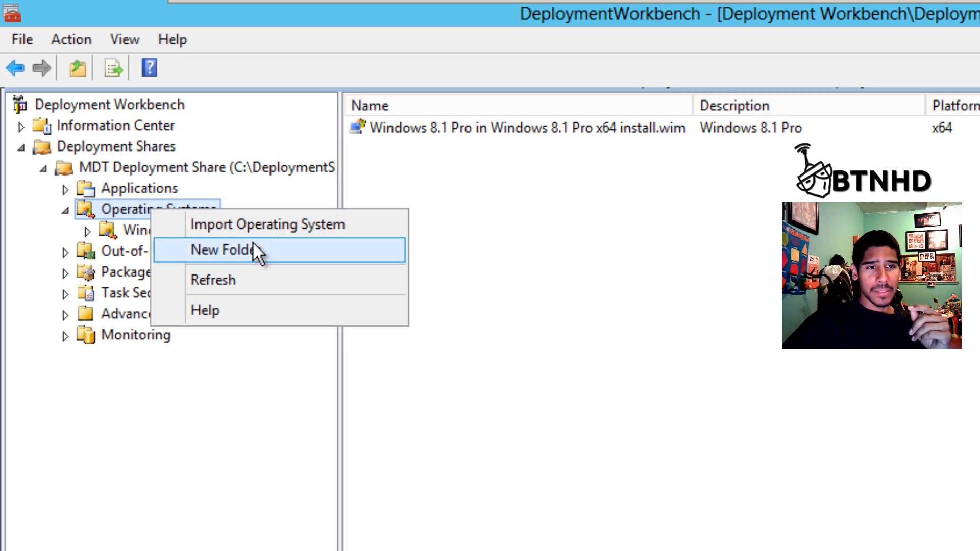
{"action": "left_click", "coordinate": [223, 249]}
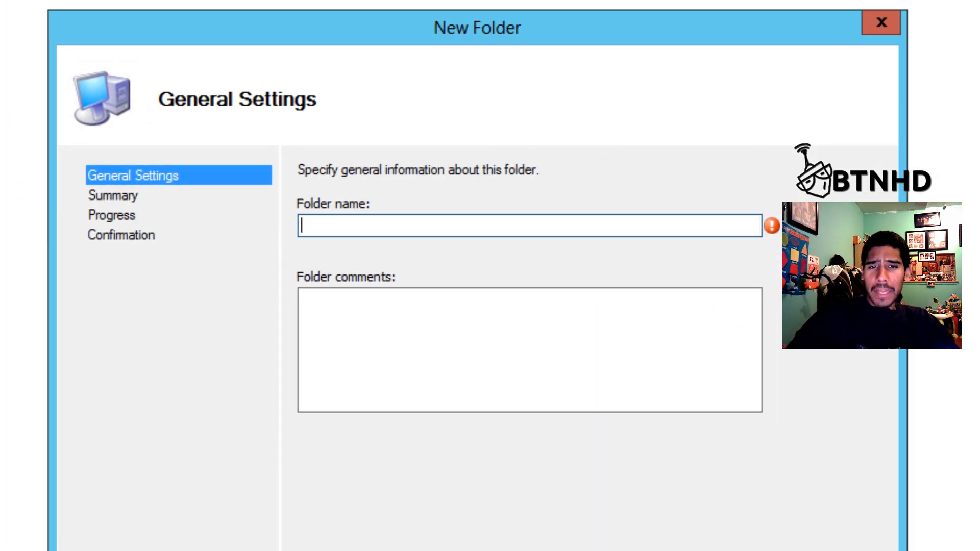
{"action": "type", "text": "Windows 1"}
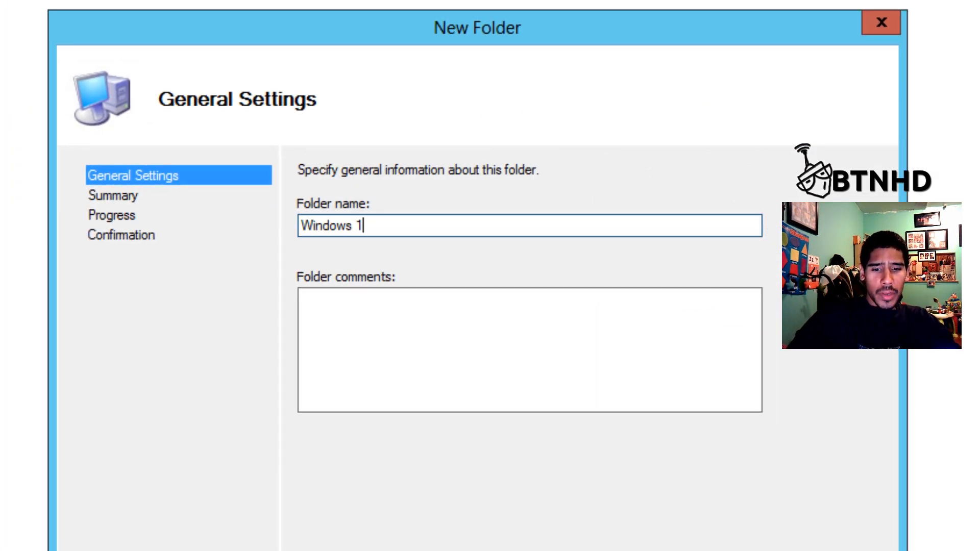
{"action": "type", "text": "0 x64"}
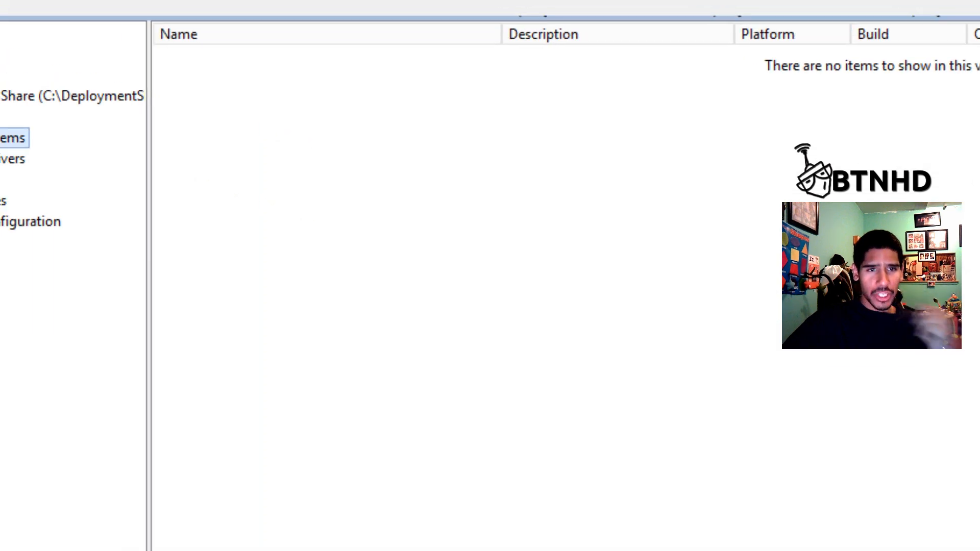
Step: Import the Windows Technical Preview x64 source files into Windows 10 x64, keeping the default destination name
{"action": "left_click", "coordinate": [158, 209]}
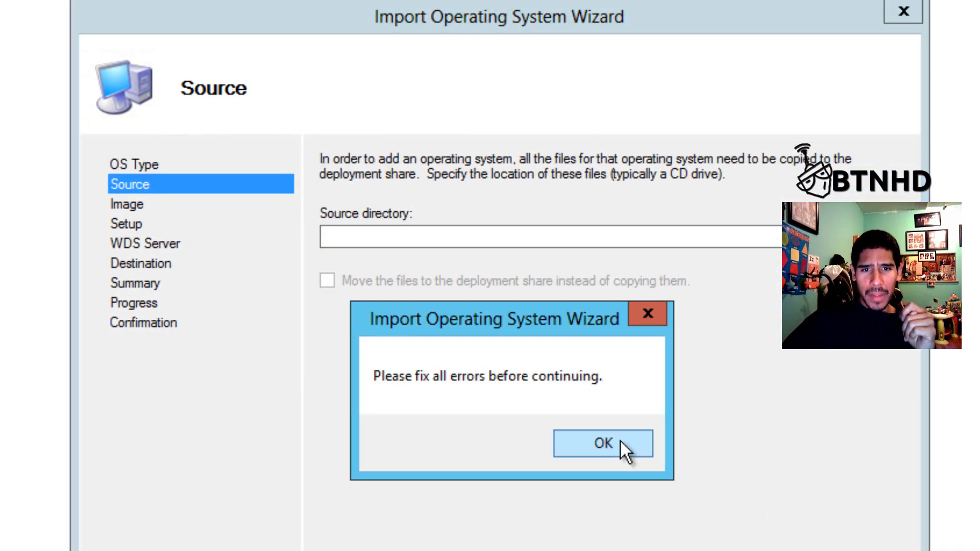
{"action": "left_click", "coordinate": [601, 443]}
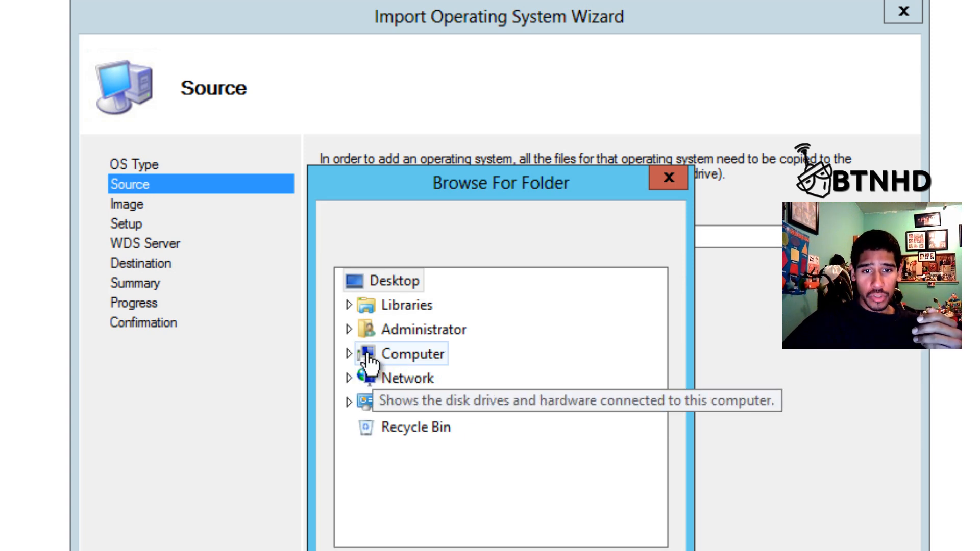
{"action": "left_click", "coordinate": [348, 353]}
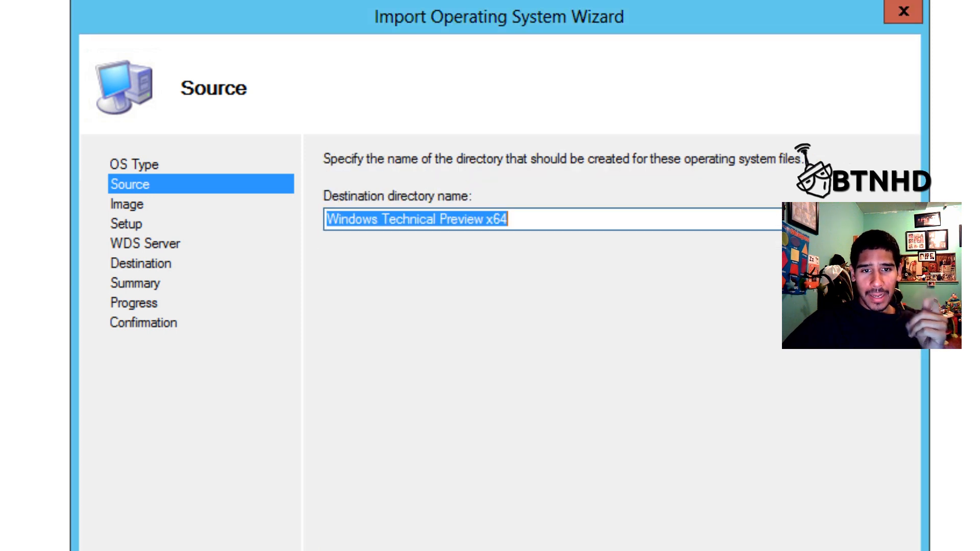
{"action": "left_click", "coordinate": [141, 263]}
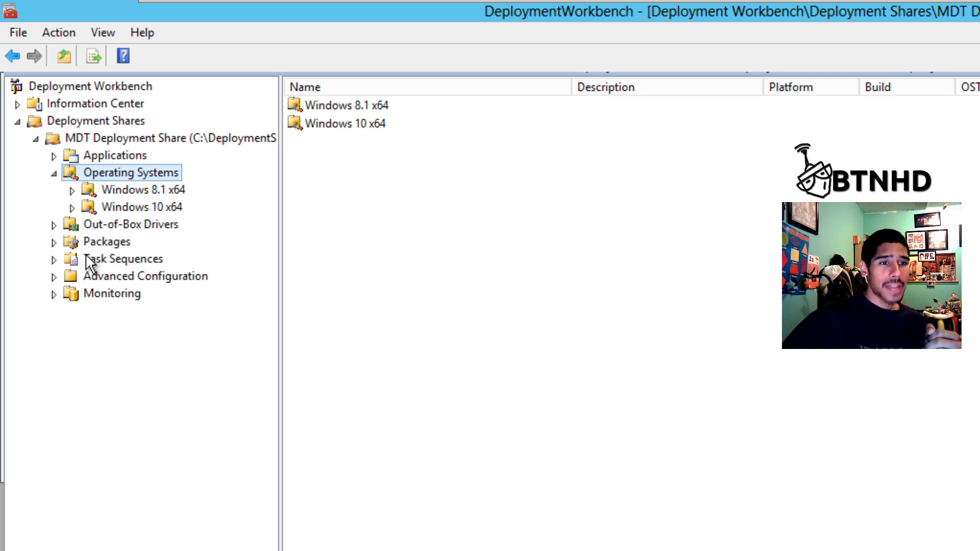
Step: Add a 'Windows 10 x64 TS' folder under Task Sequences
{"action": "left_click", "coordinate": [123, 258]}
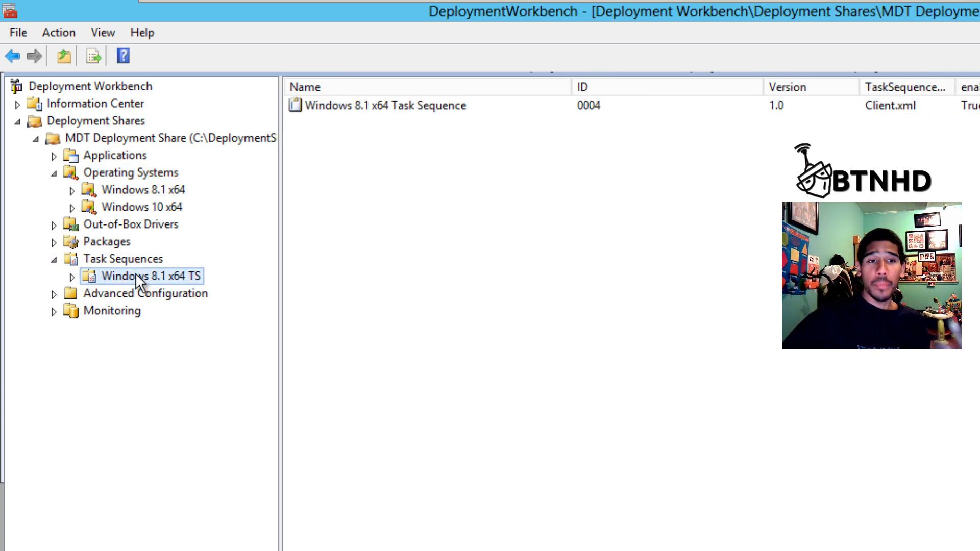
{"action": "right_click", "coordinate": [123, 259]}
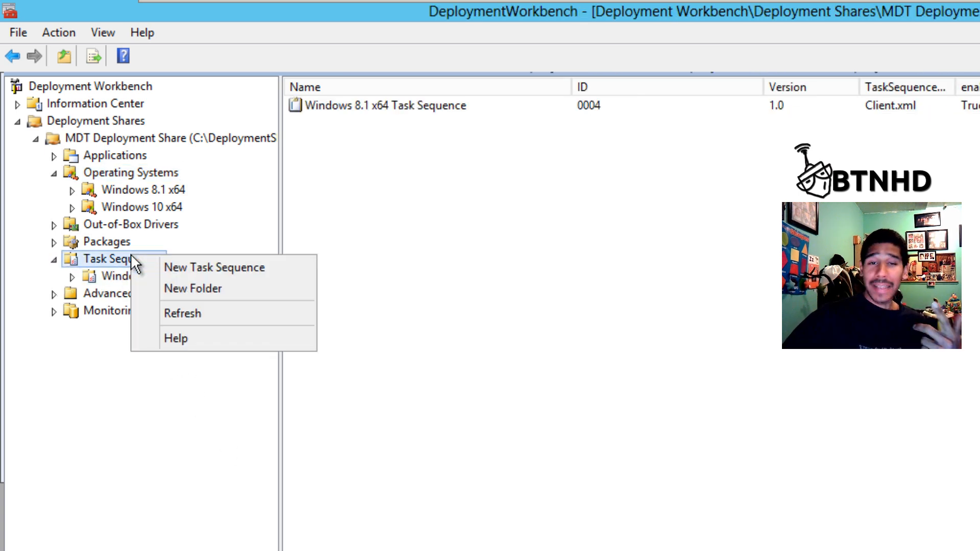
{"action": "left_click", "coordinate": [192, 288]}
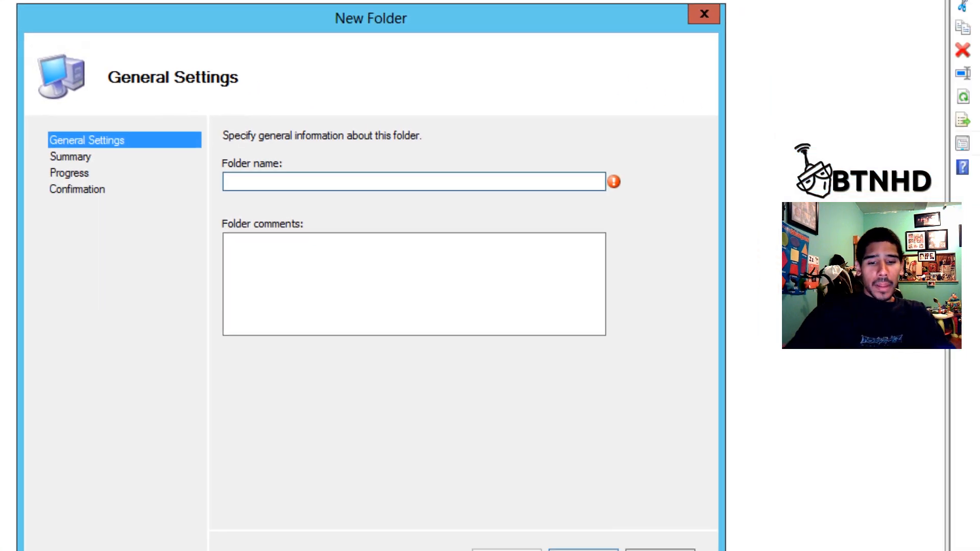
{"action": "type", "text": "Windows 10 x64"}
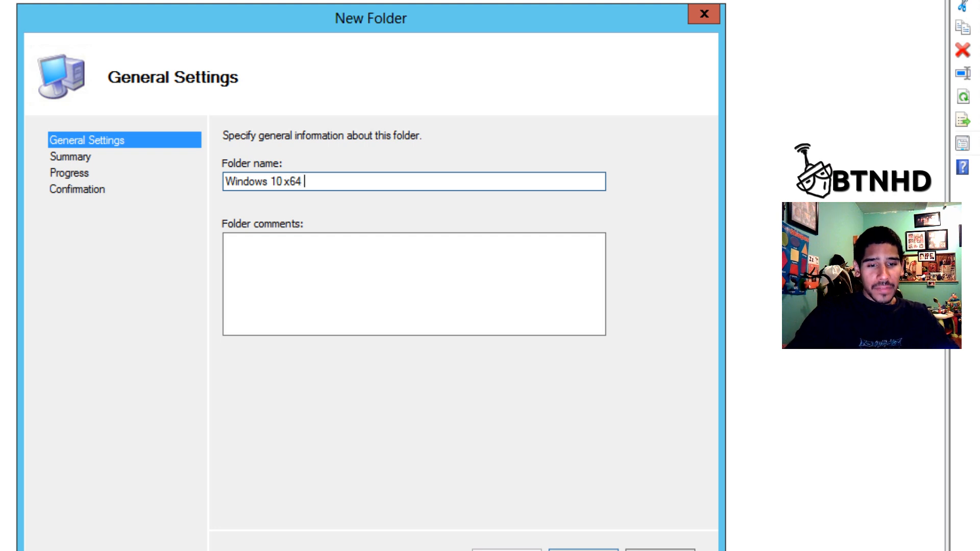
{"action": "type", "text": "TS"}
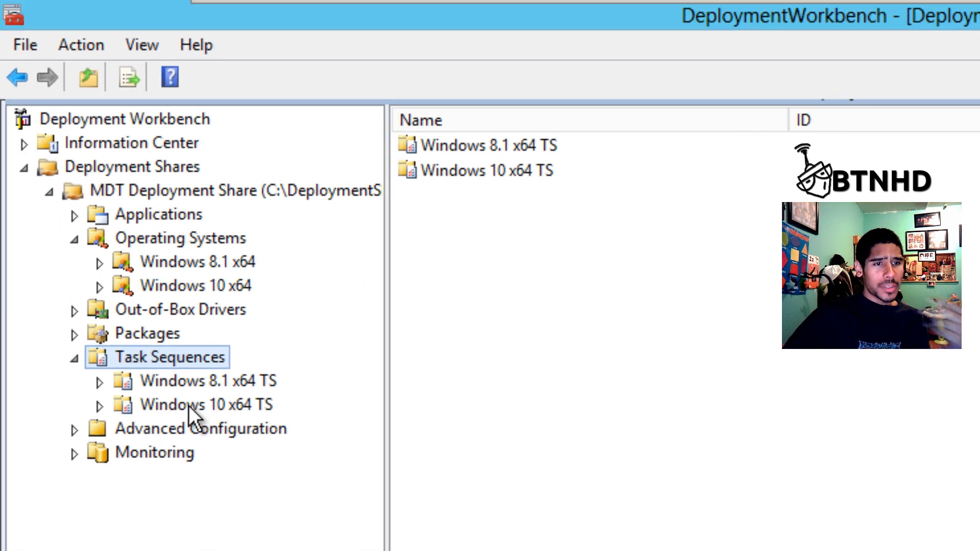
Step: Start a new task sequence in Windows 10 x64 TS with ID 0007, named 'Windows 10 x64 Task Sequence'
{"action": "right_click", "coordinate": [206, 404]}
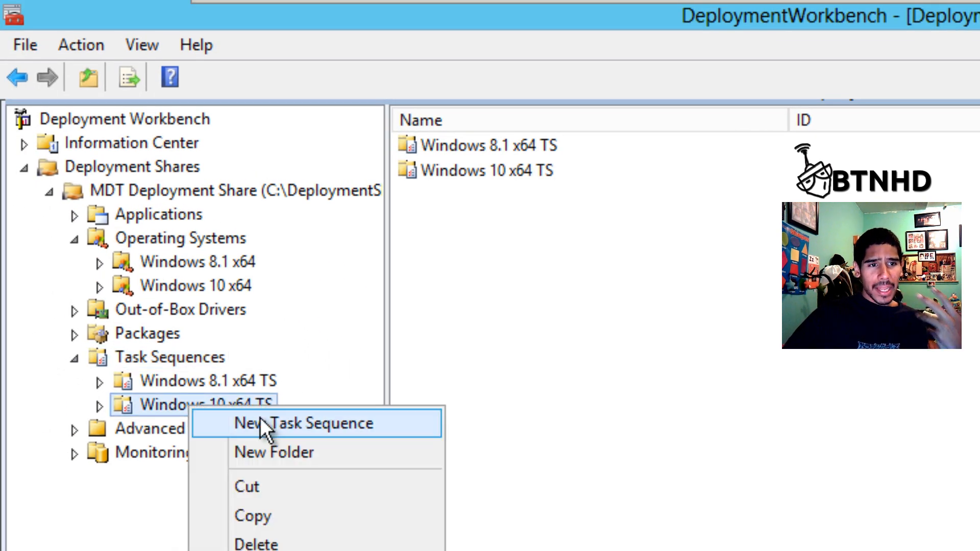
{"action": "left_click", "coordinate": [304, 423]}
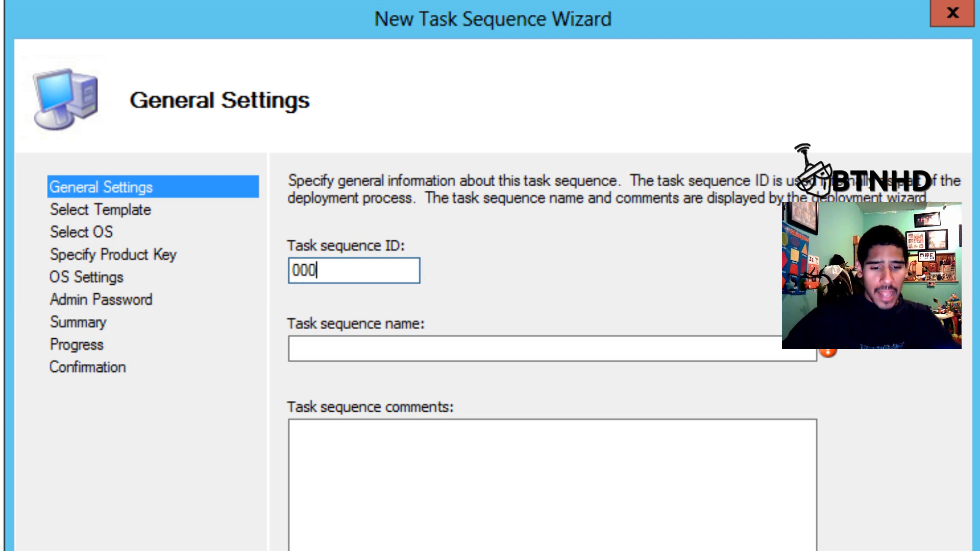
{"action": "left_click", "coordinate": [550, 350]}
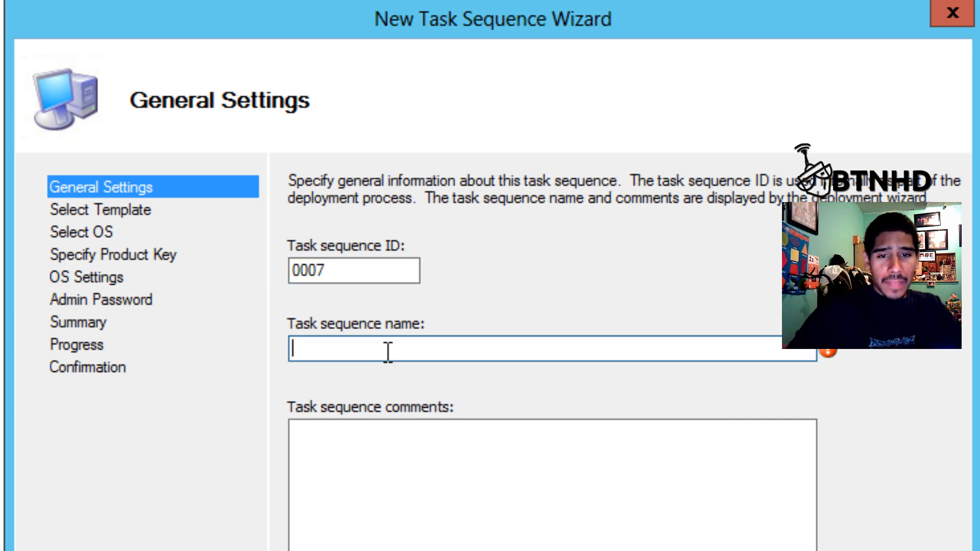
{"action": "type", "text": "Windows 10 x"}
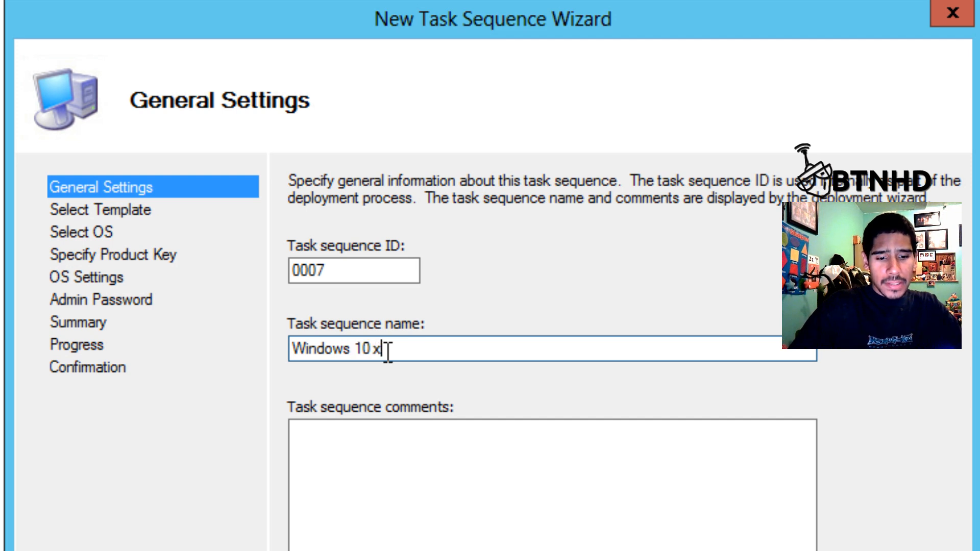
{"action": "type", "text": "64 TS"}
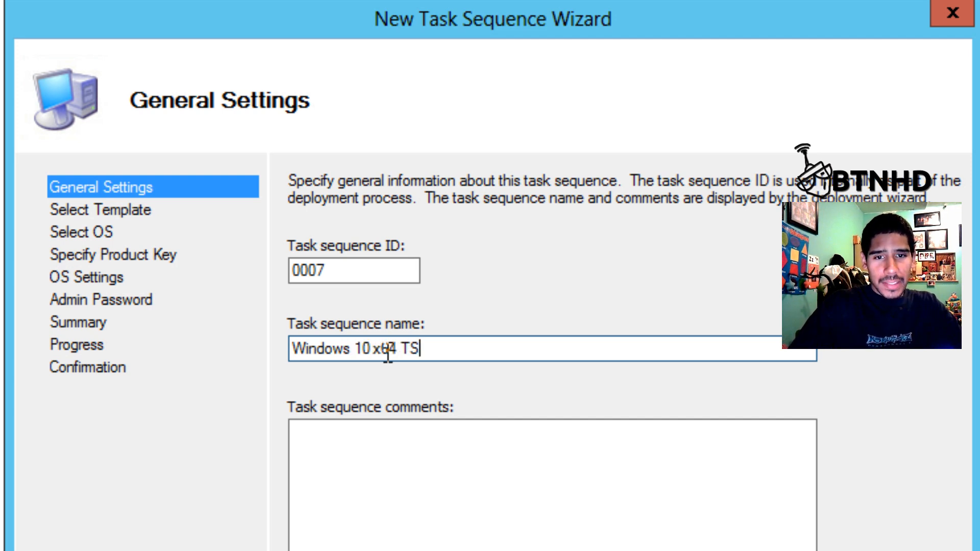
{"action": "key", "text": "BackSpace"}
{"action": "type", "text": "ask Sequ"}
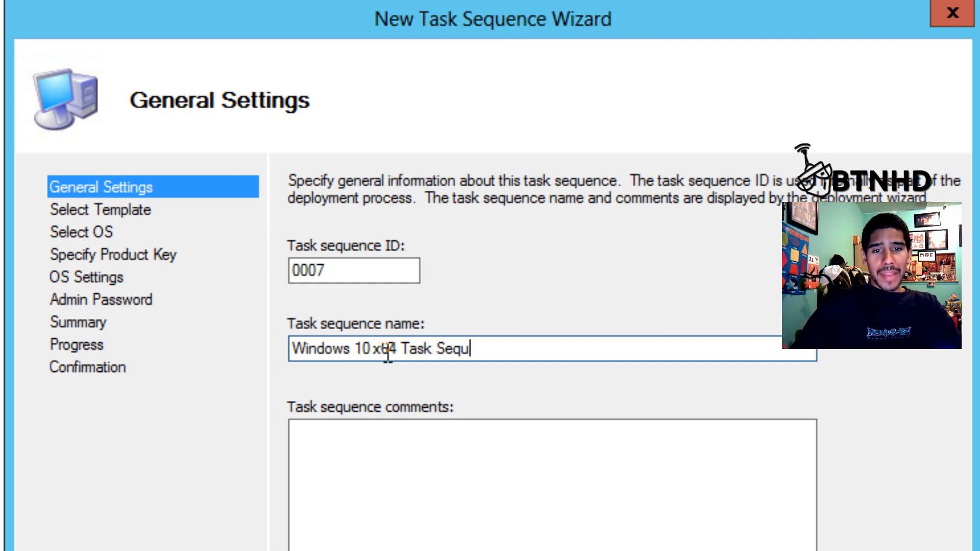
{"action": "type", "text": "ence"}
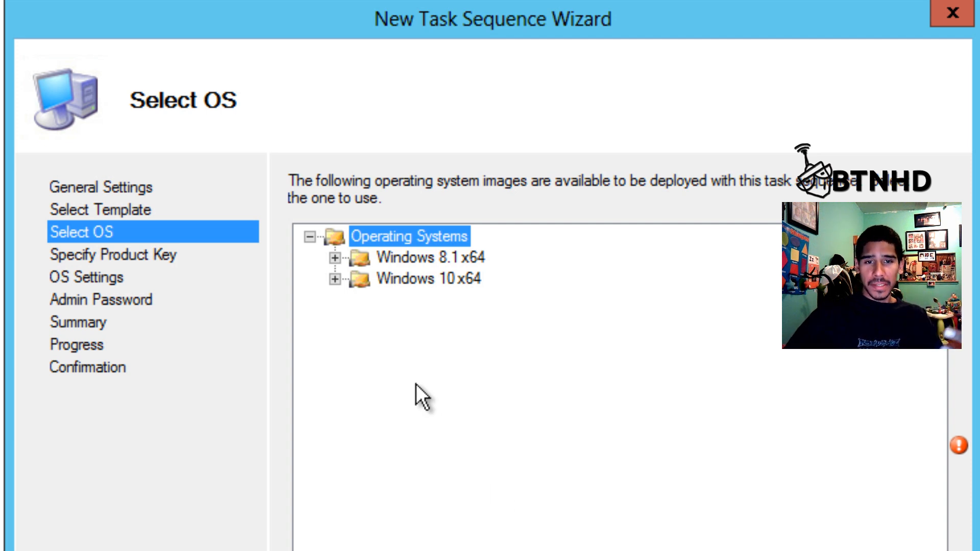
Step: Choose the Windows 10 x64 operating system image and advance to the OS Settings page
{"action": "left_click", "coordinate": [336, 279]}
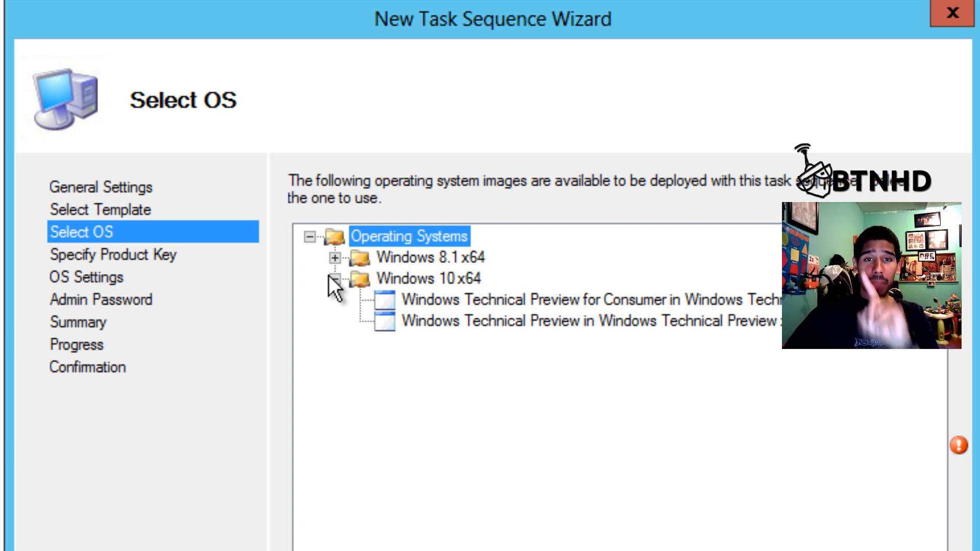
{"action": "left_click", "coordinate": [587, 298]}
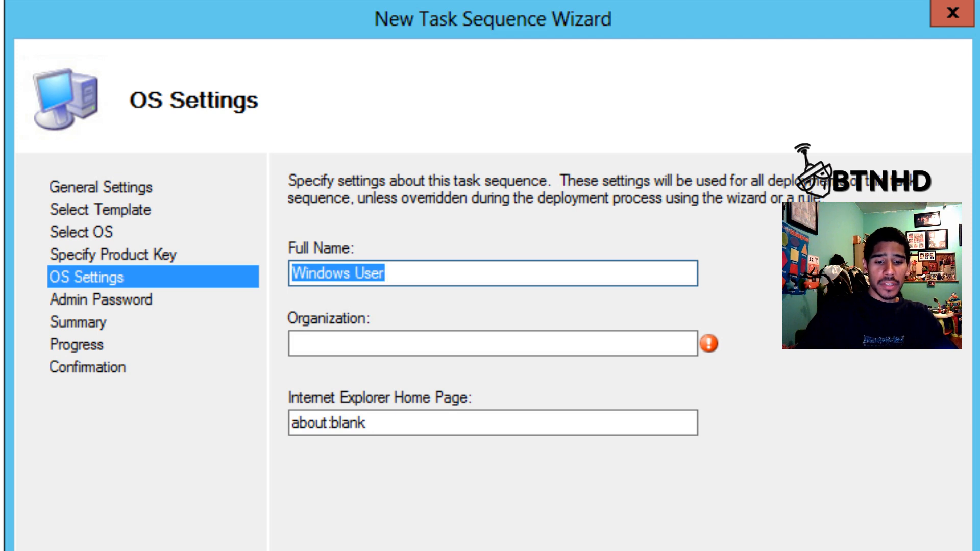
{"action": "type", "text": "bjtechne"}
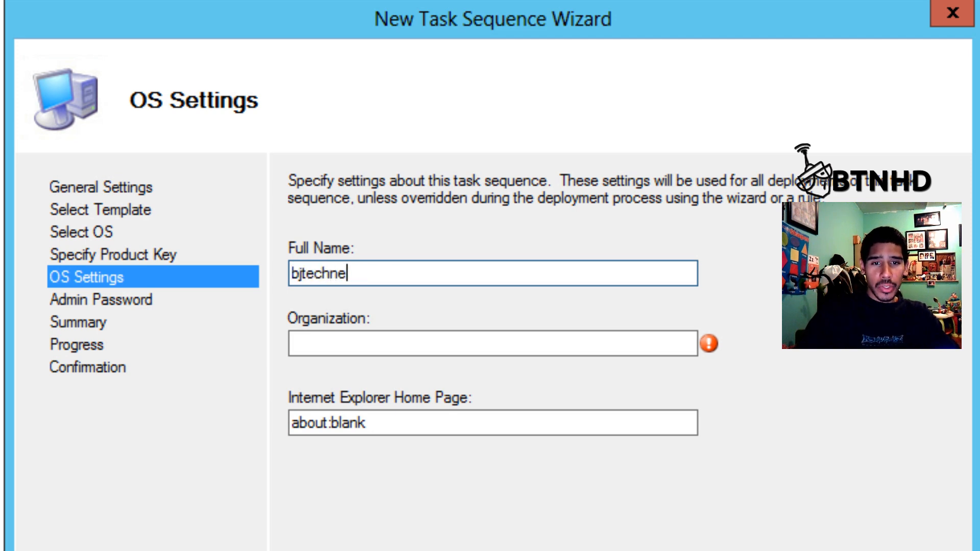
{"action": "type", "text": "BTNHD"}
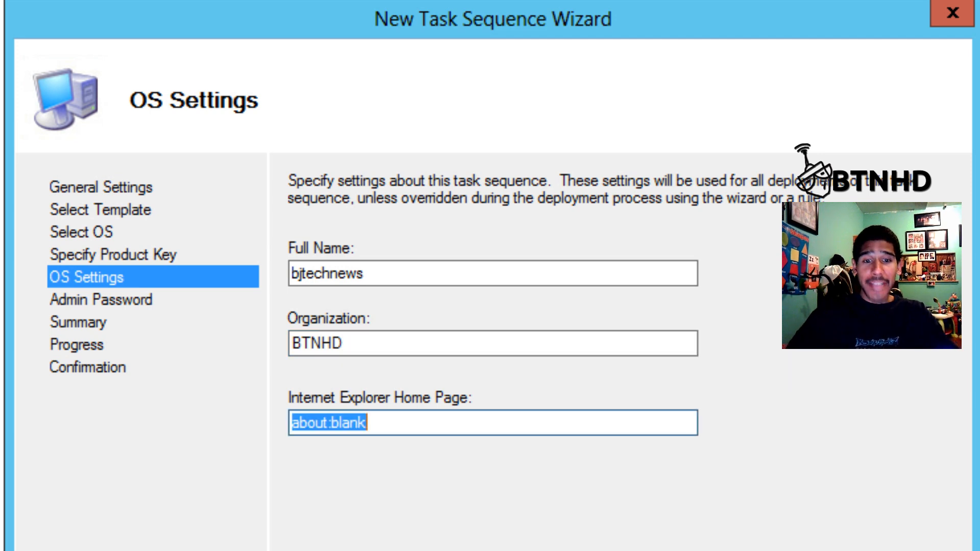
{"action": "type", "text": "http://"}
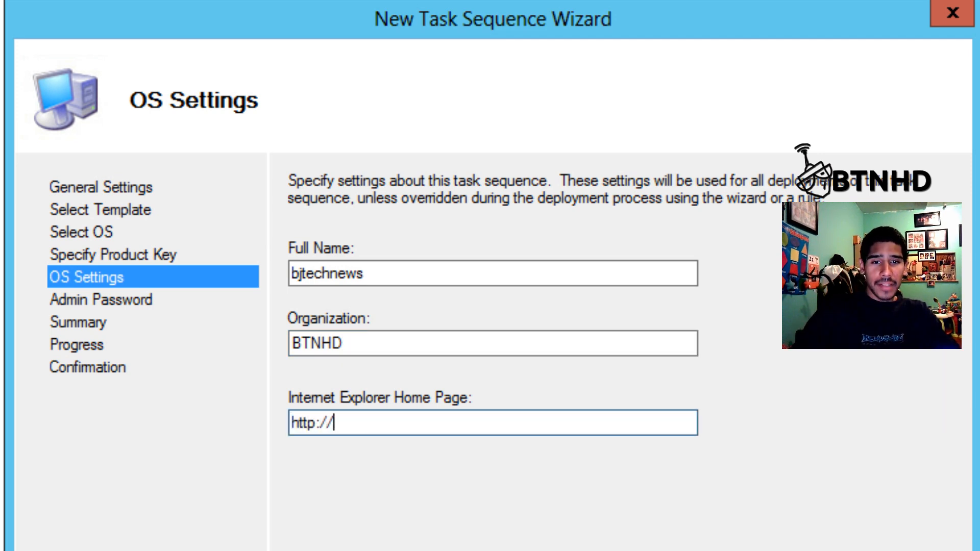
{"action": "type", "text": "bjtechnew"}
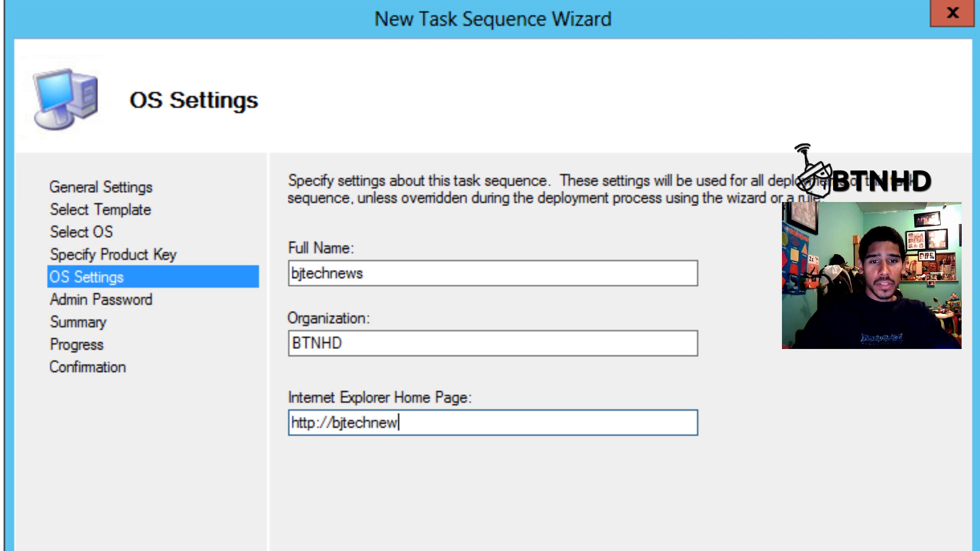
{"action": "type", "text": "s.org"}
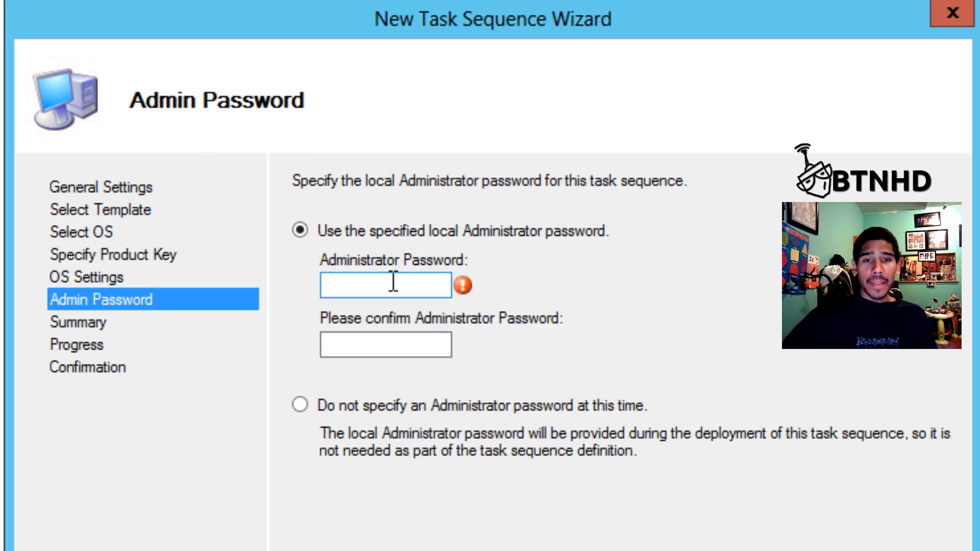
{"action": "type", "text": "•"}
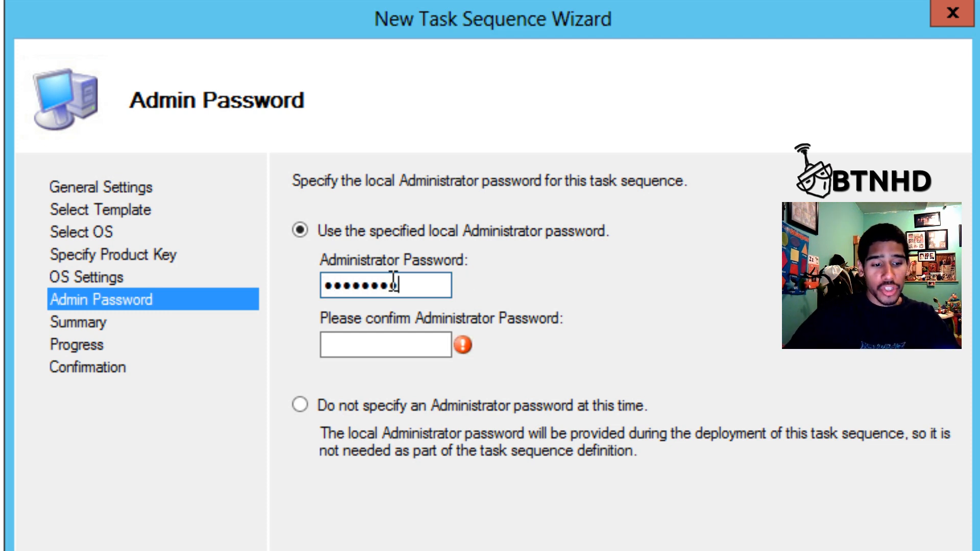
{"action": "type", "text": "••"}
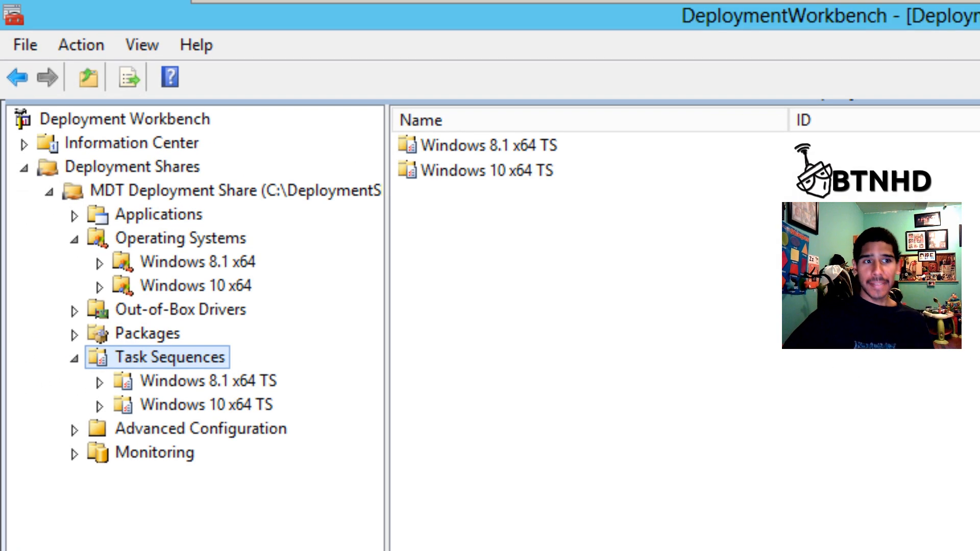
Step: Run Update Deployment Share on the MDT Deployment Share
{"action": "right_click", "coordinate": [187, 190]}
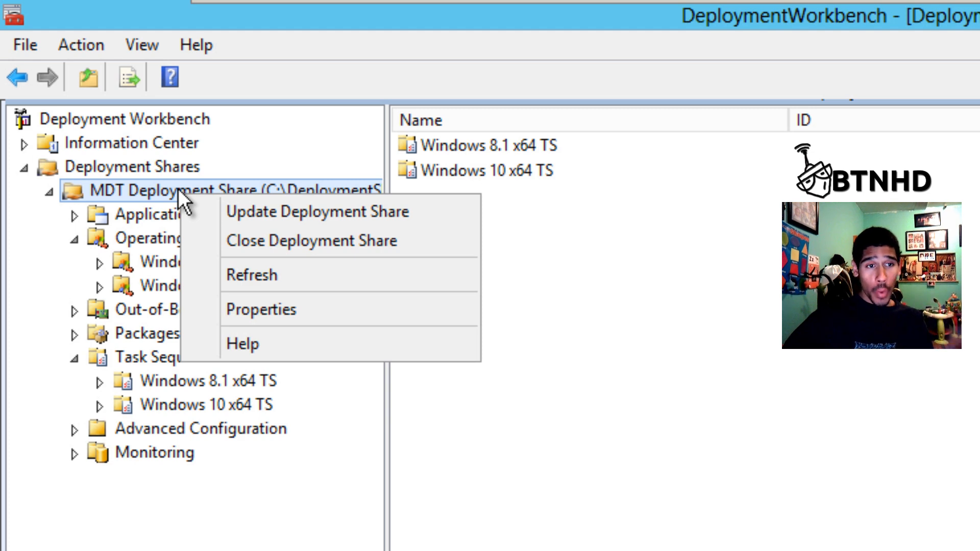
{"action": "left_click", "coordinate": [317, 211]}
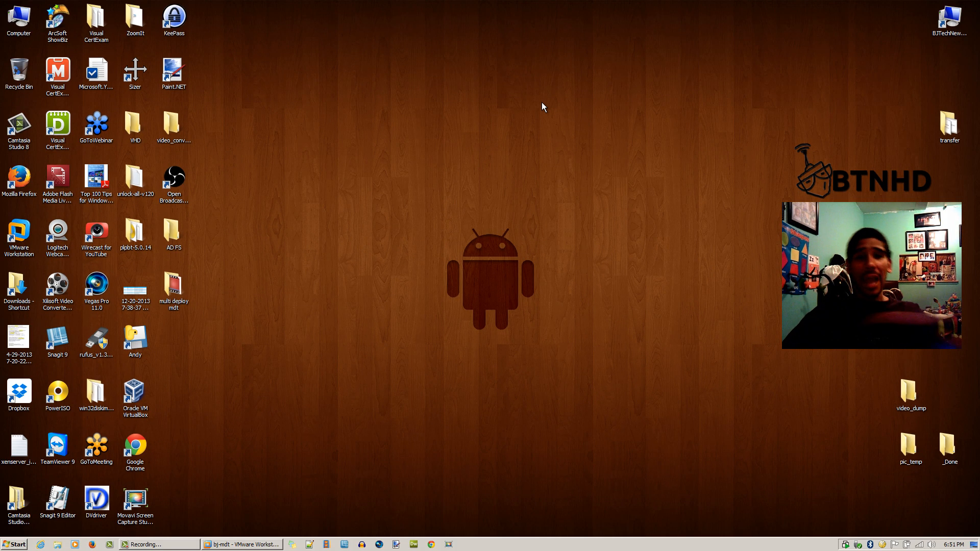
Step: Create and open an empty bj-tmp folder in D:\VMs
{"action": "double_click", "coordinate": [19, 19]}
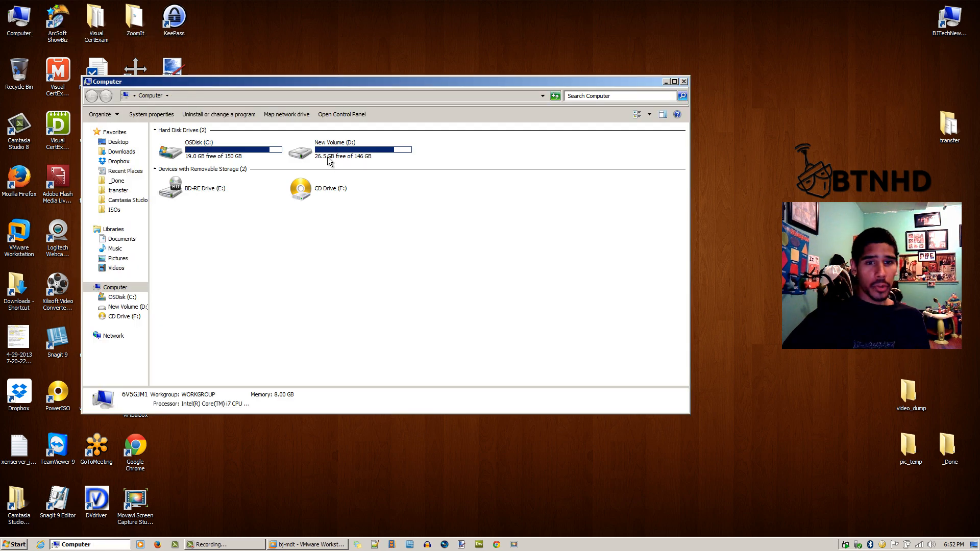
{"action": "double_click", "coordinate": [334, 150]}
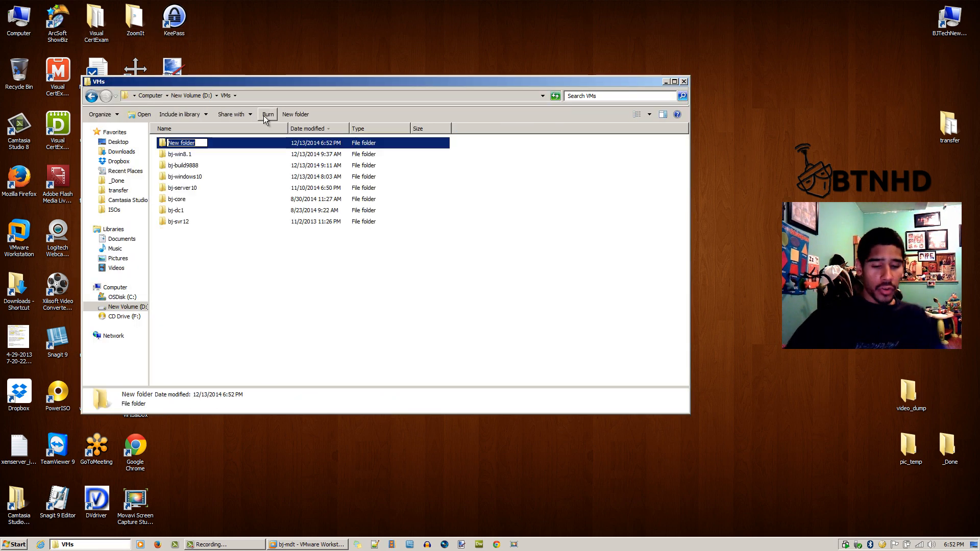
{"action": "type", "text": "bj-tmp"}
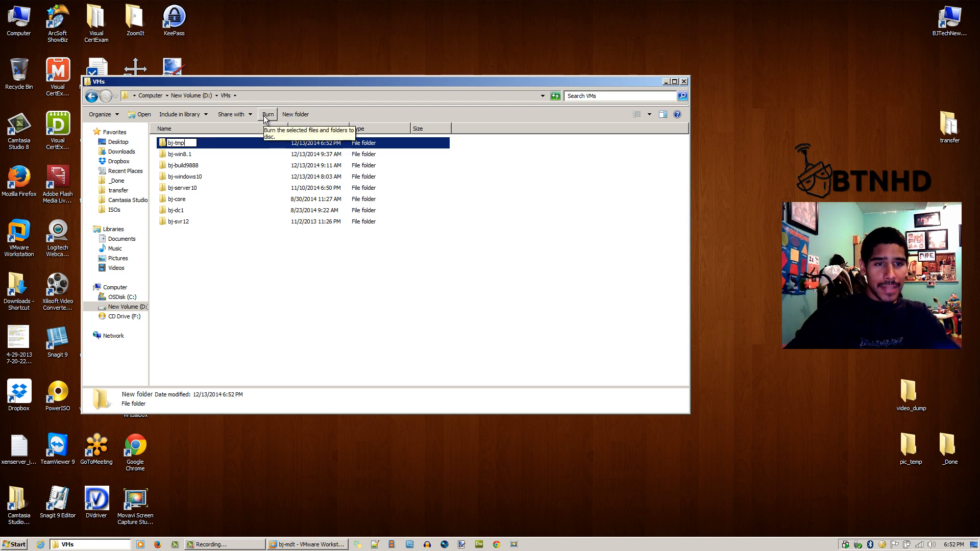
{"action": "double_click", "coordinate": [177, 143]}
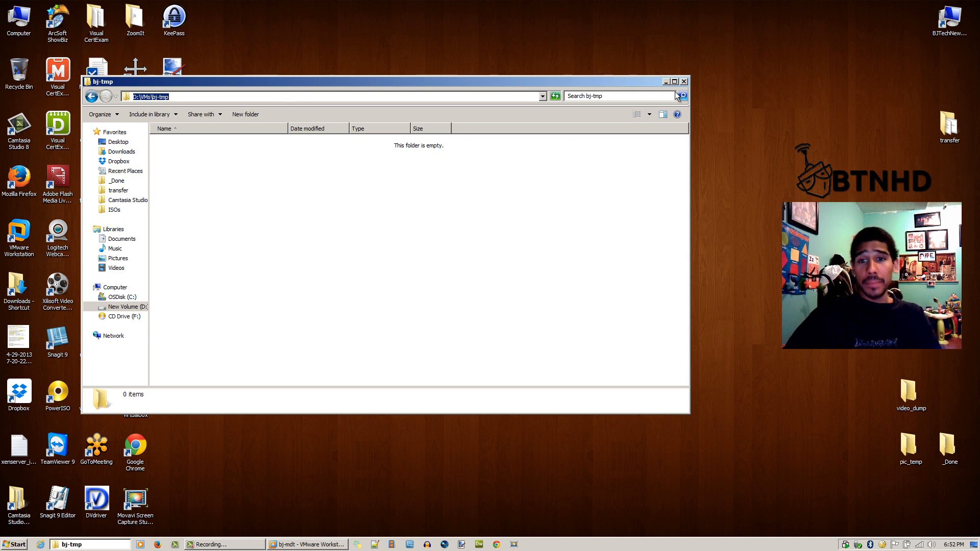
{"action": "left_click", "coordinate": [665, 82]}
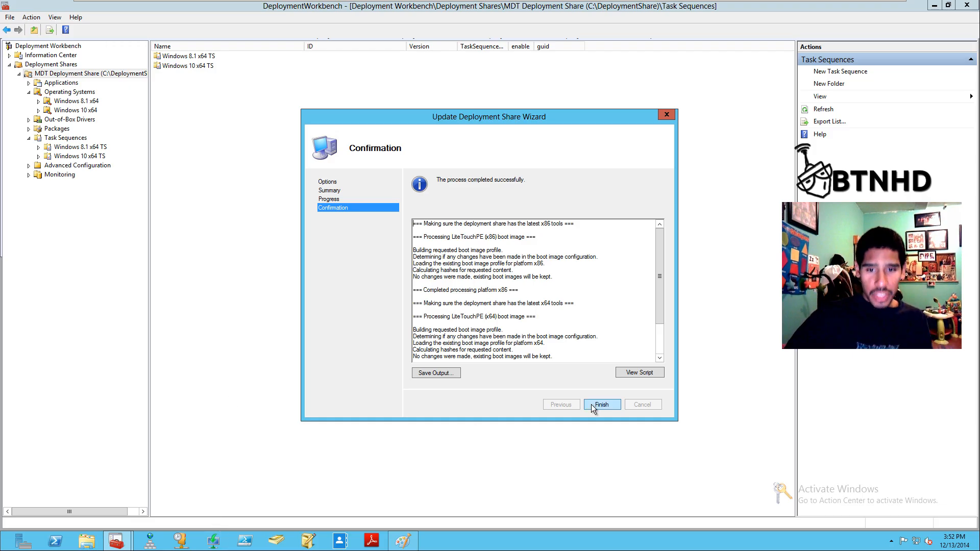
Step: Close the completed Update Deployment Share wizard
{"action": "left_click", "coordinate": [600, 404]}
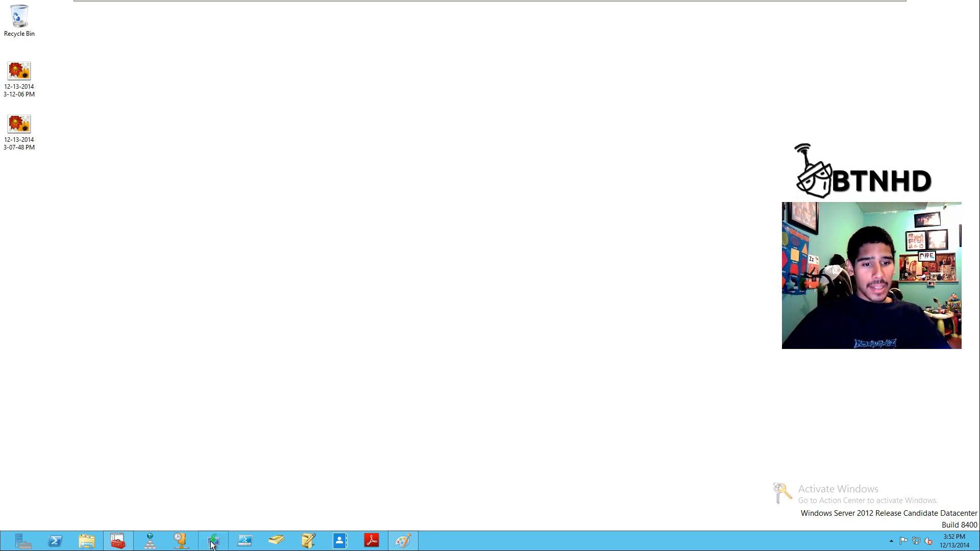
Step: In Windows Deployment Services, select bj-mdt.bjtech.edu's Lite Touch Windows PE (x86) boot image
{"action": "left_click", "coordinate": [213, 540]}
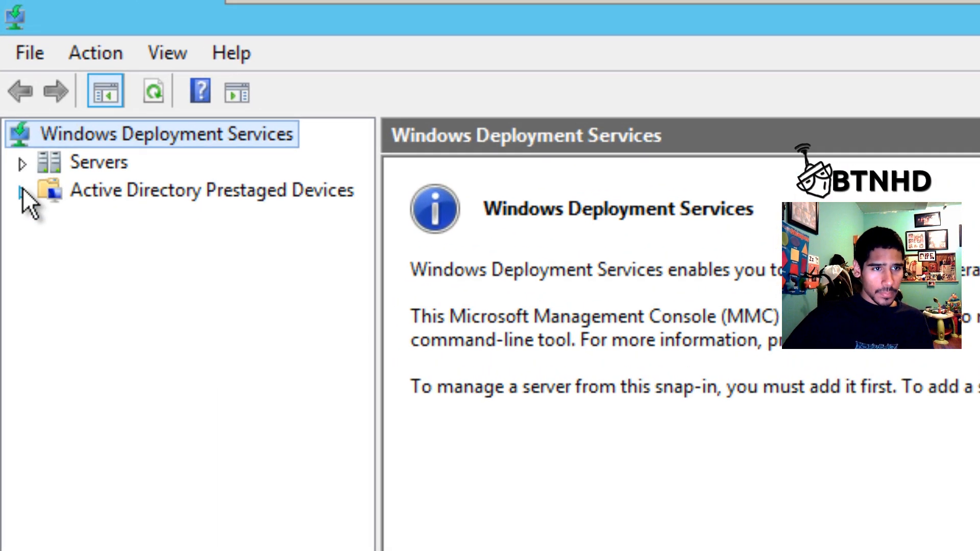
{"action": "left_click", "coordinate": [20, 161]}
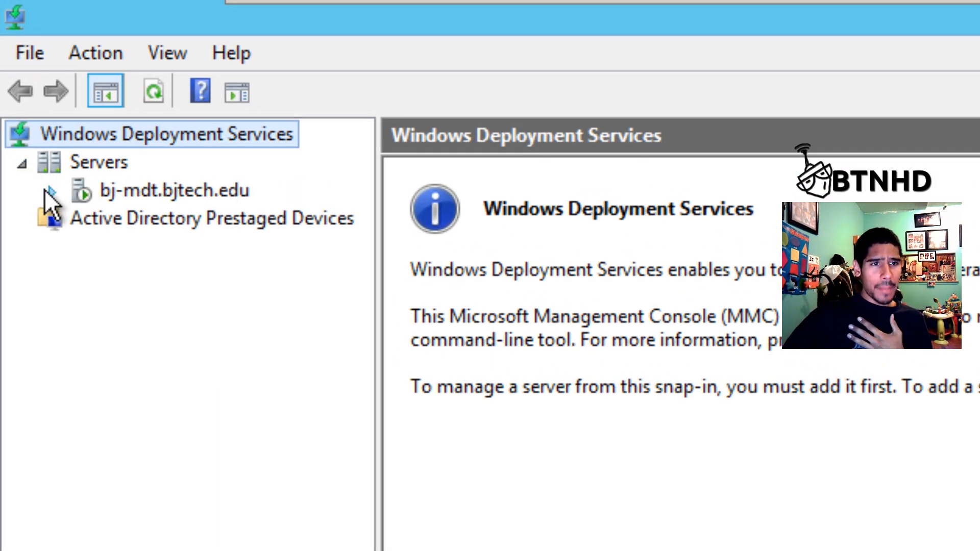
{"action": "left_click", "coordinate": [51, 190]}
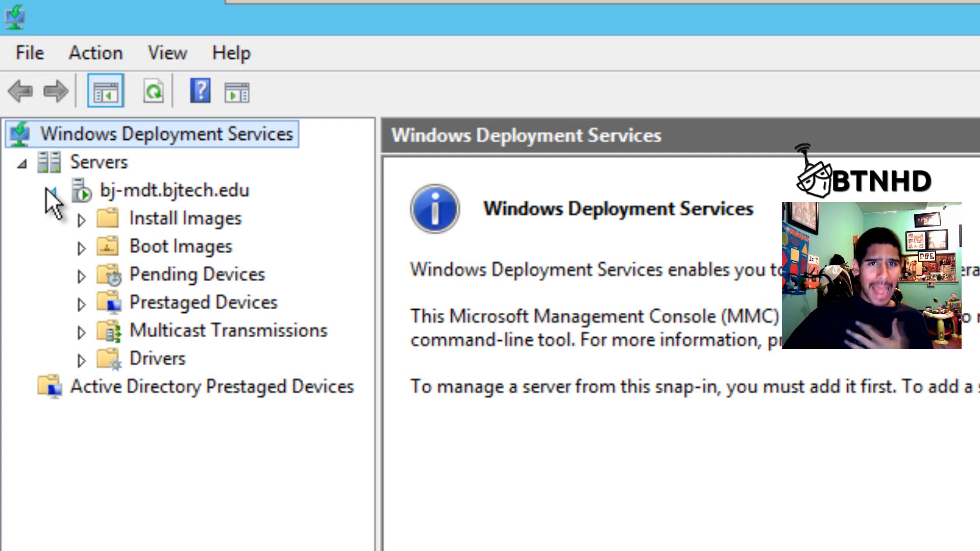
{"action": "left_click", "coordinate": [181, 246]}
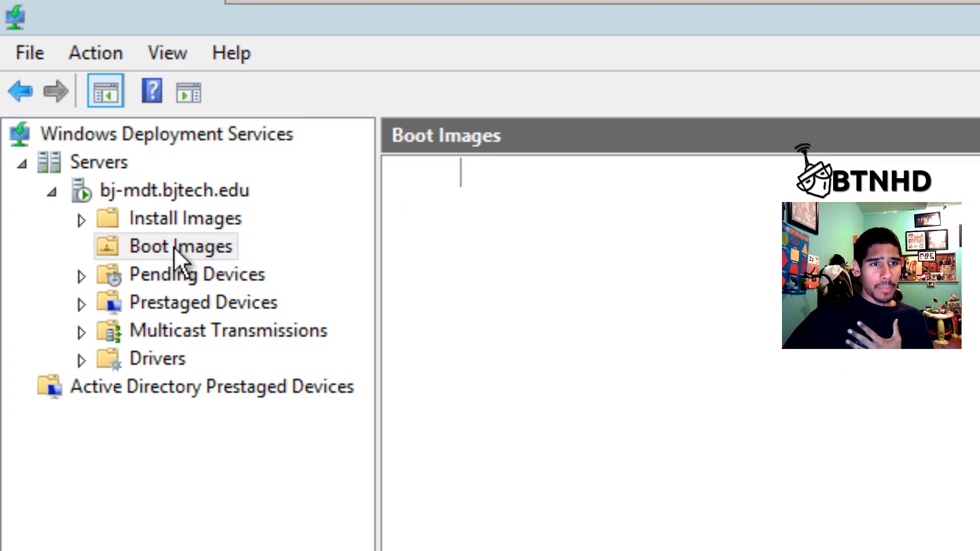
{"action": "left_click", "coordinate": [180, 245]}
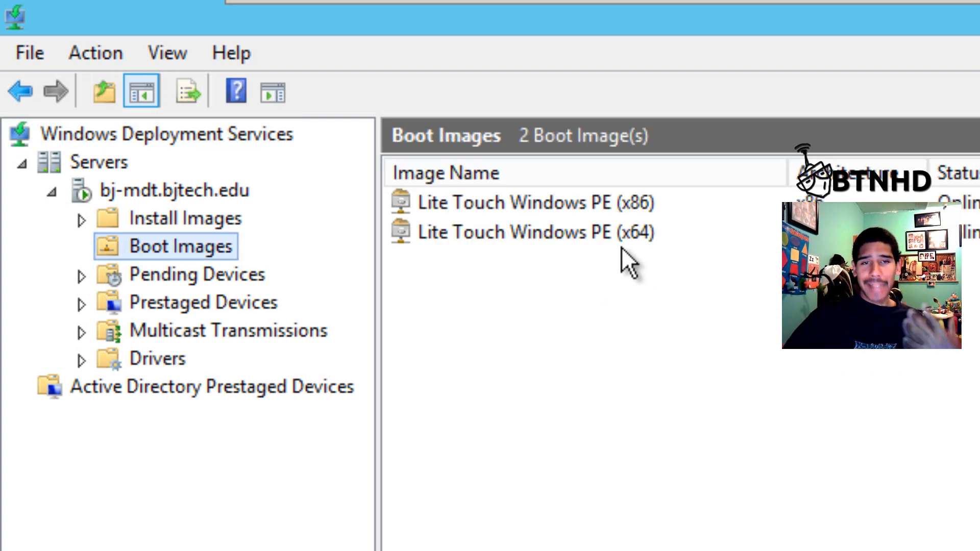
Step: Replace the x86 boot image with LiteTouchPE_x86.wim, then right-click the x64 boot image
{"action": "right_click", "coordinate": [534, 202]}
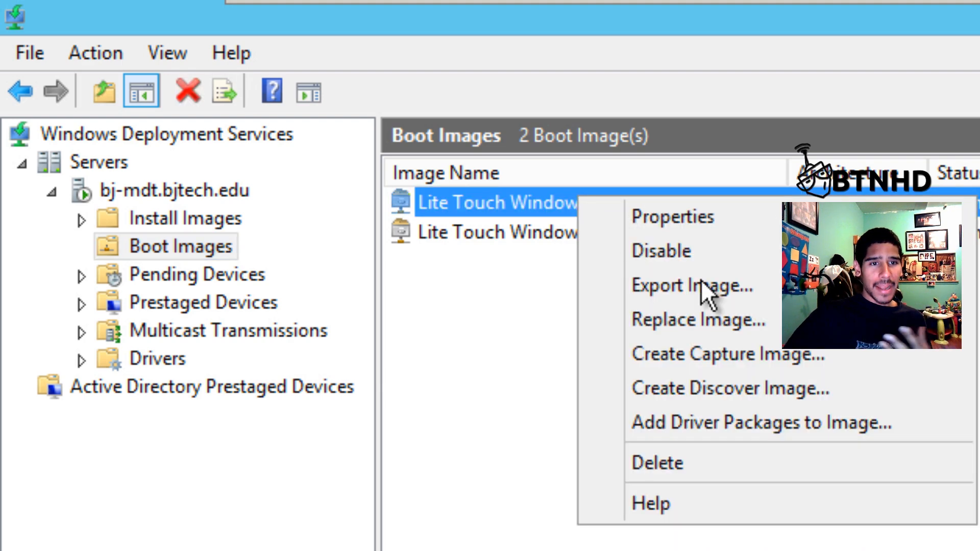
{"action": "left_click", "coordinate": [698, 320]}
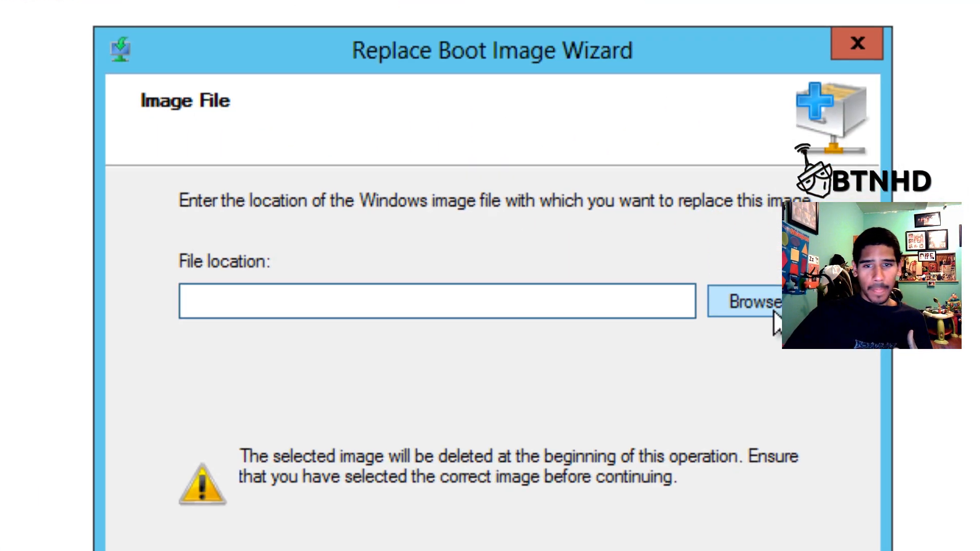
{"action": "left_click", "coordinate": [753, 302]}
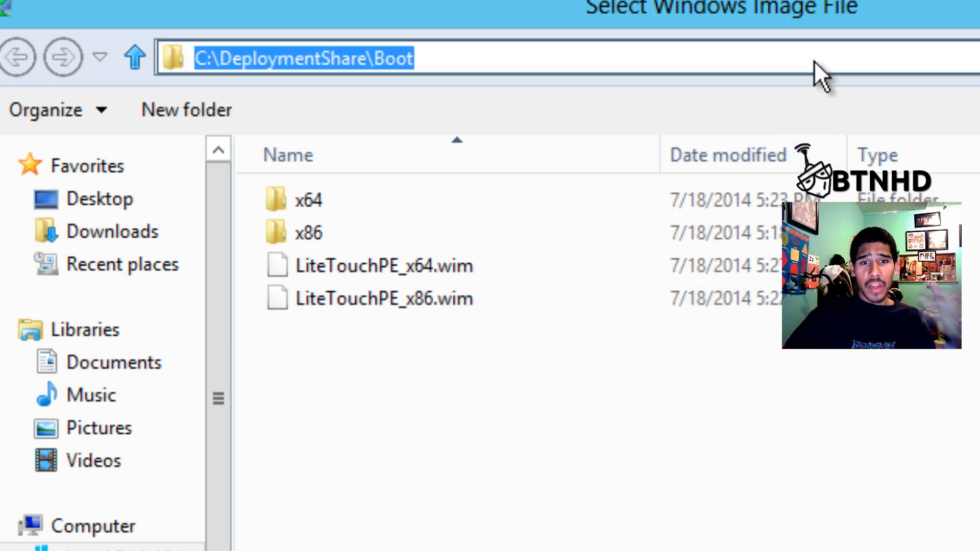
{"action": "left_click", "coordinate": [384, 298]}
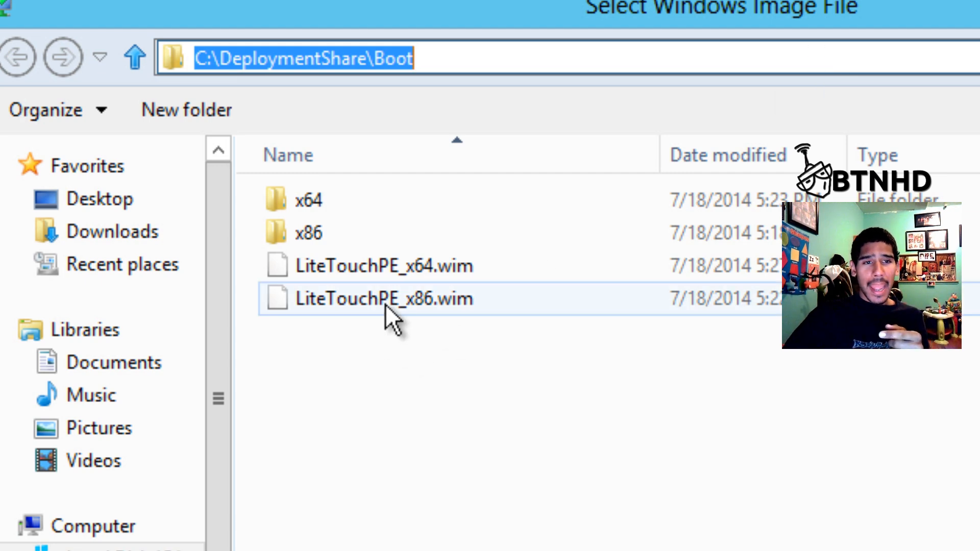
{"action": "double_click", "coordinate": [384, 298]}
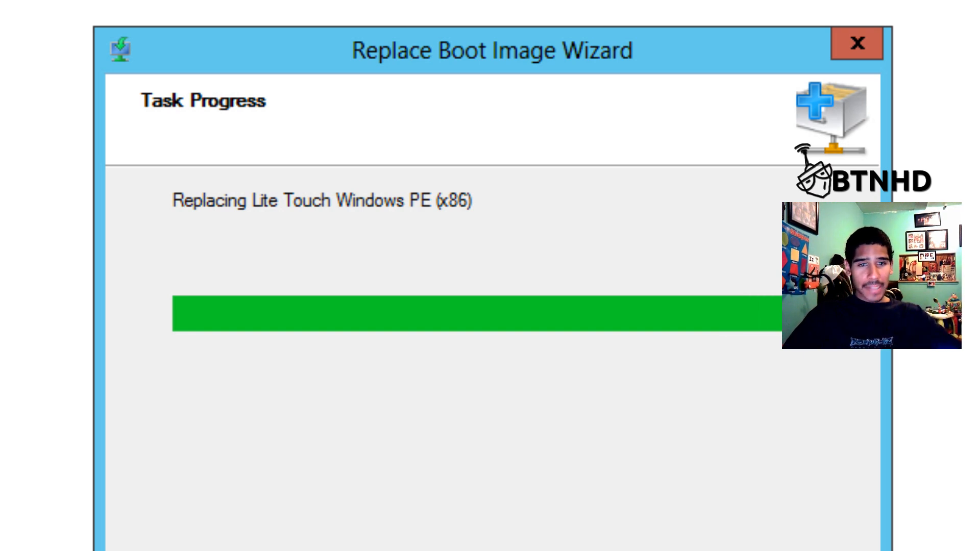
{"action": "right_click", "coordinate": [290, 232]}
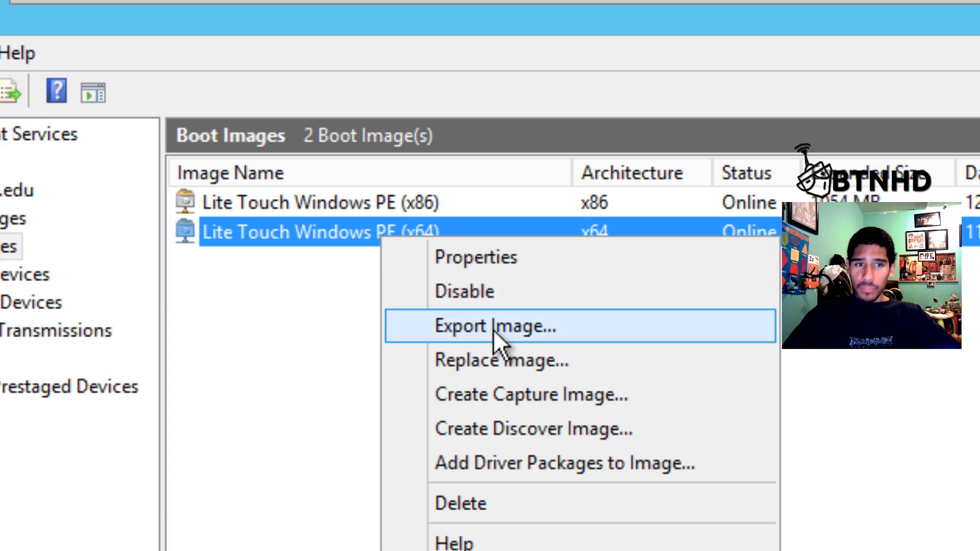
Step: Swap in the updated x64 Lite Touch boot image, then restart Windows Deployment Services
{"action": "left_click", "coordinate": [496, 326]}
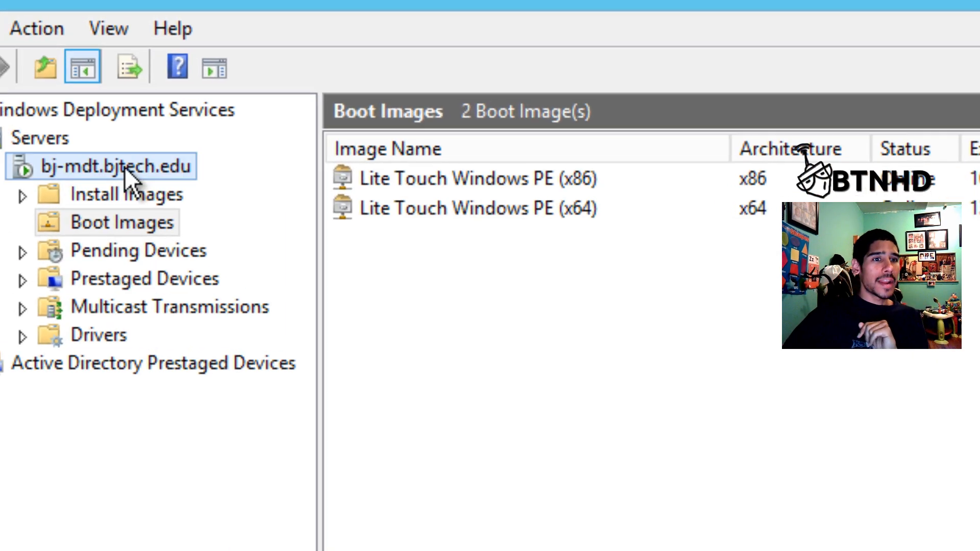
{"action": "right_click", "coordinate": [118, 165]}
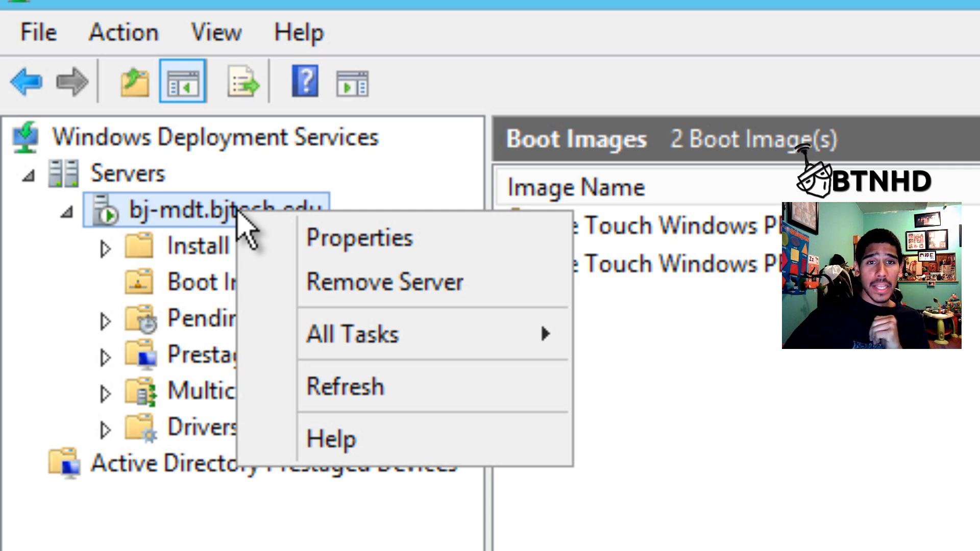
{"action": "mouse_move", "coordinate": [351, 334]}
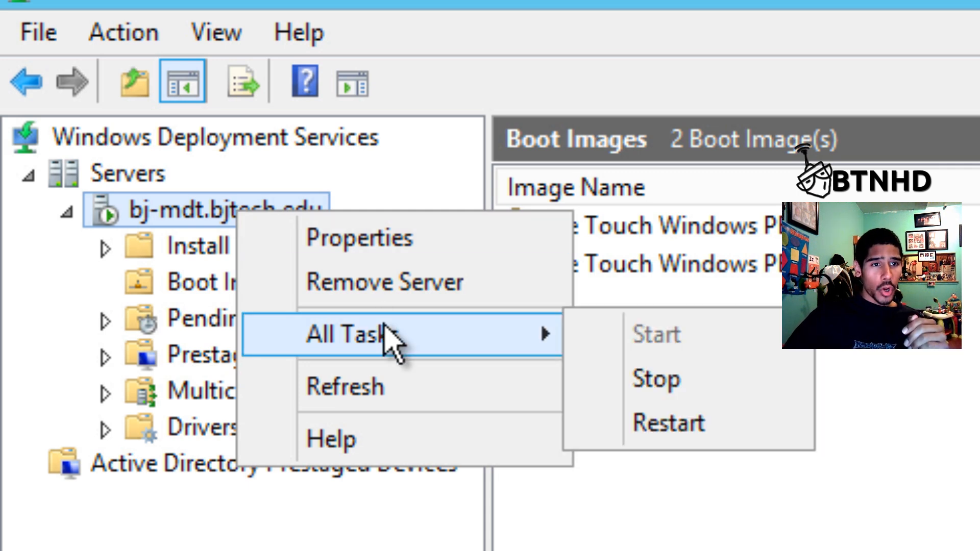
{"action": "left_click", "coordinate": [667, 422]}
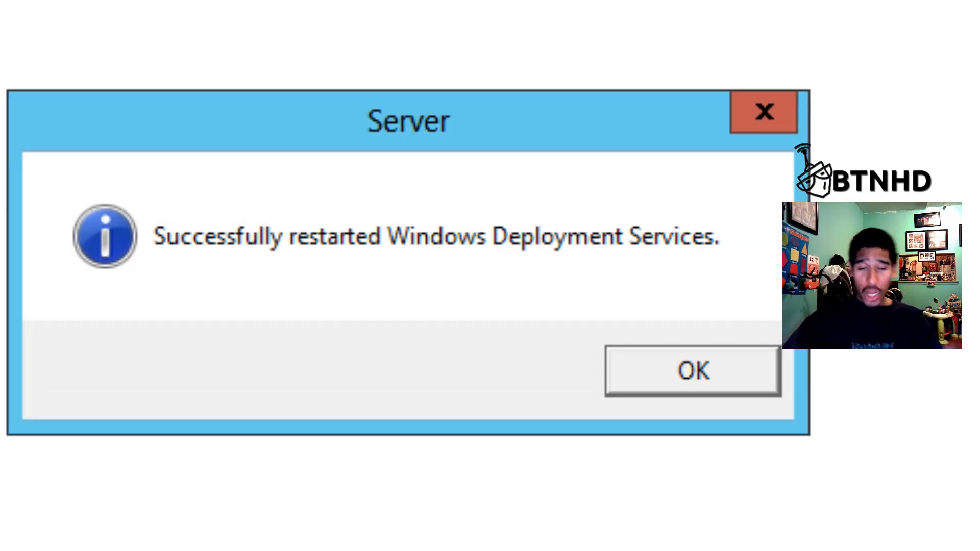
{"action": "left_click", "coordinate": [693, 369]}
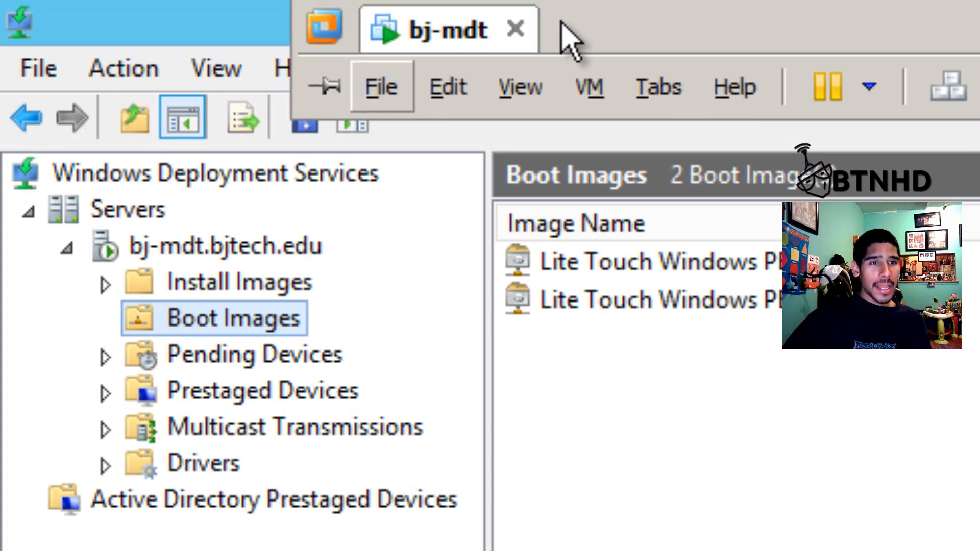
Step: Create VM 'bj-tmp' in D:\VMs\bj-tmp with a 15 GB hard disk
{"action": "left_click", "coordinate": [381, 87]}
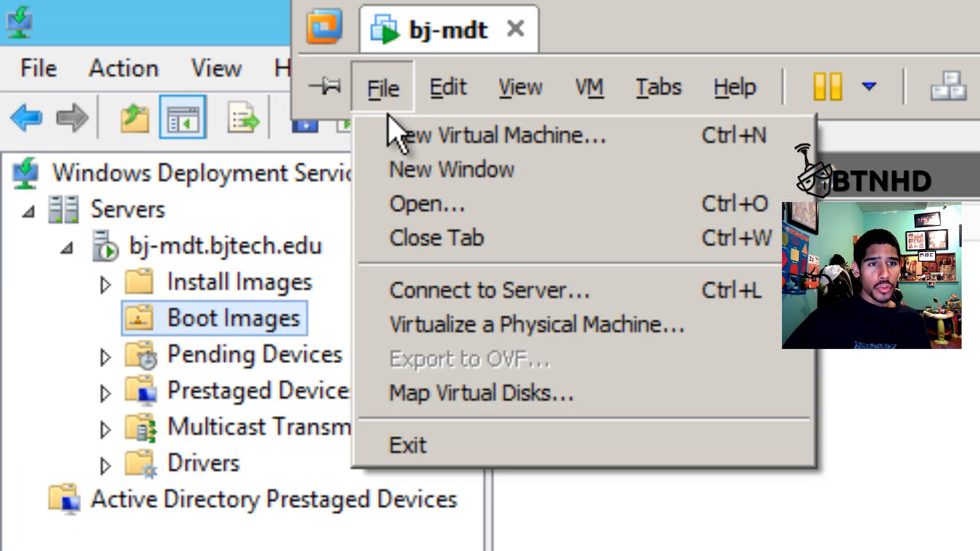
{"action": "left_click", "coordinate": [498, 134]}
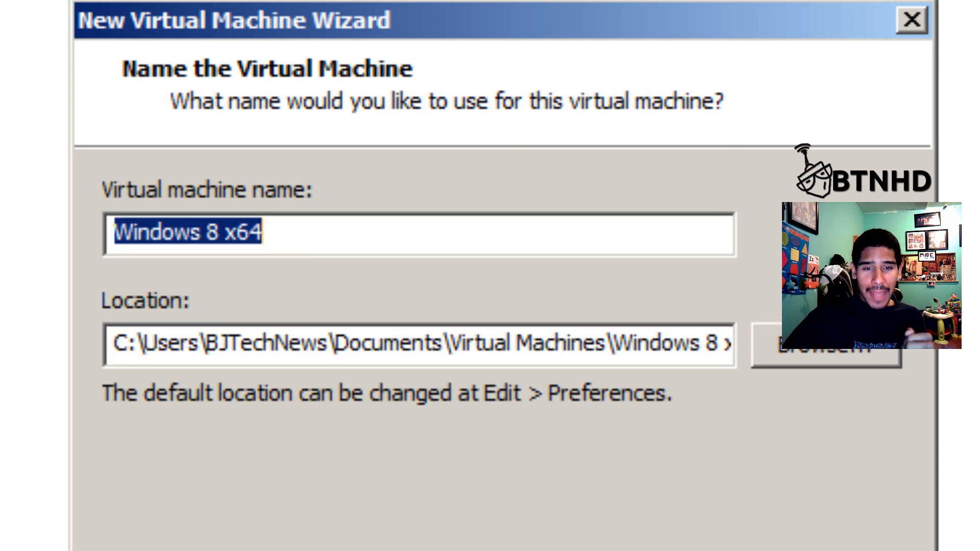
{"action": "type", "text": "bj-t"}
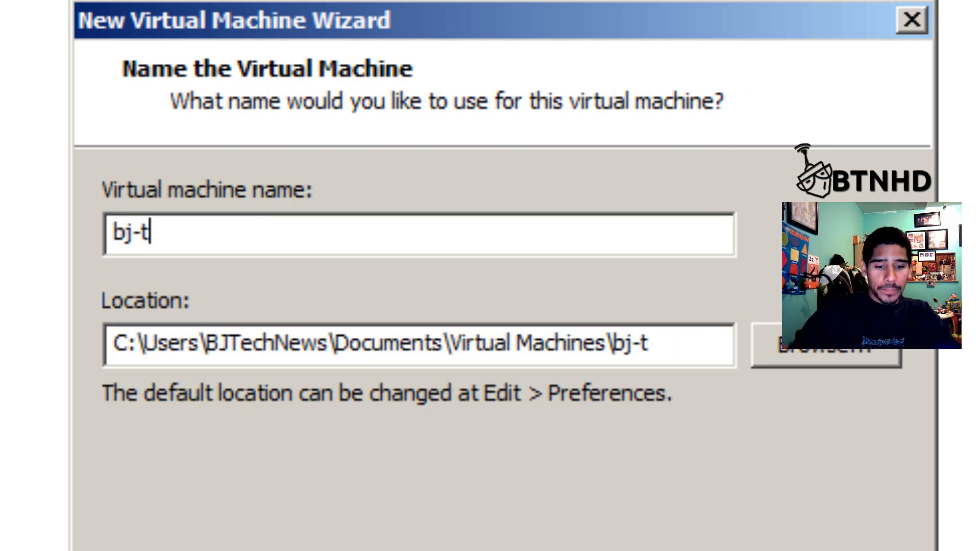
{"action": "type", "text": "mp"}
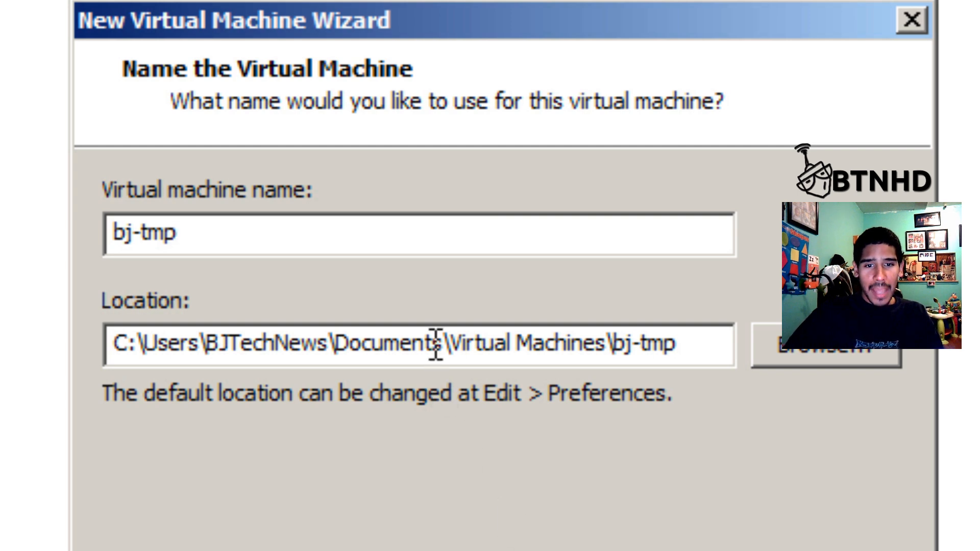
{"action": "type", "text": "D:\\VMs\\bj-tmp"}
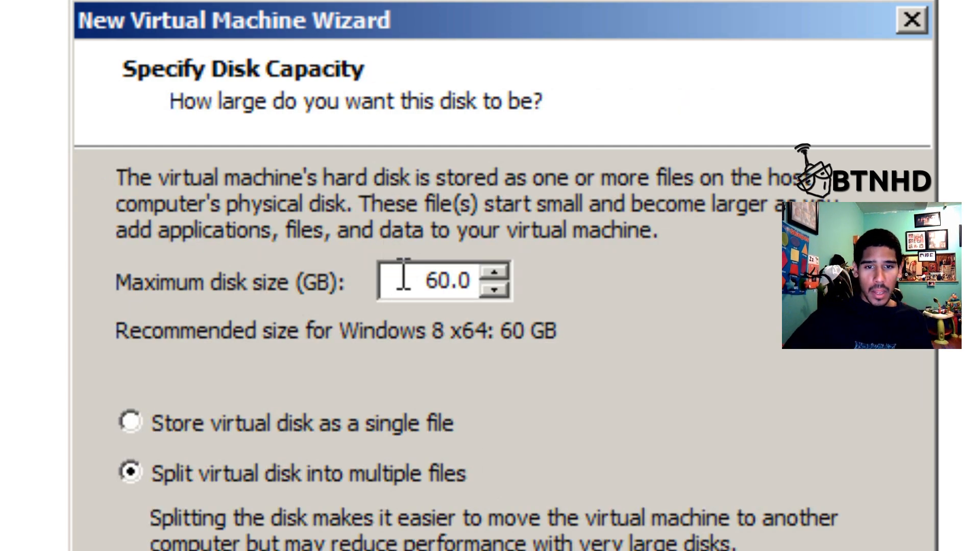
{"action": "type", "text": "15"}
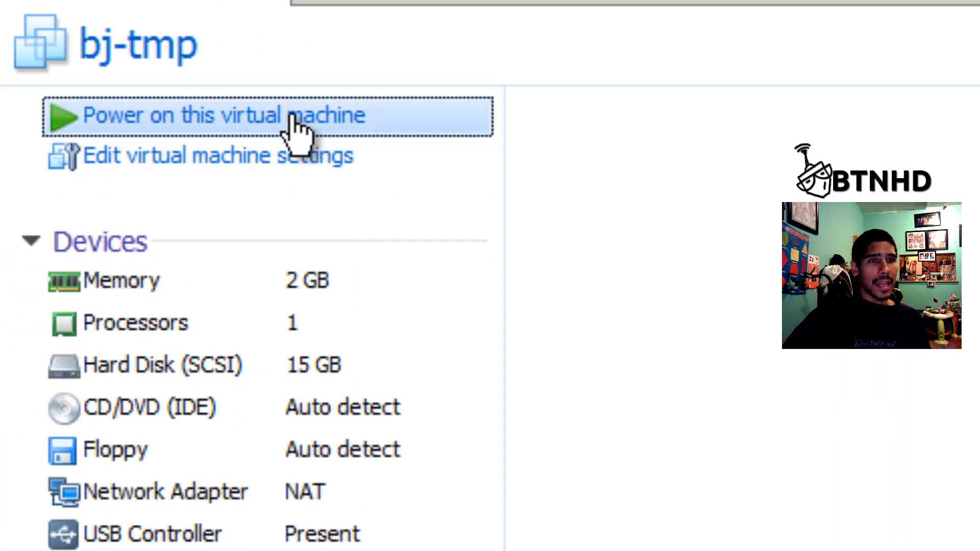
Step: Power on bj-tmp so it network-boots into the MDT welcome screen
{"action": "left_click", "coordinate": [219, 116]}
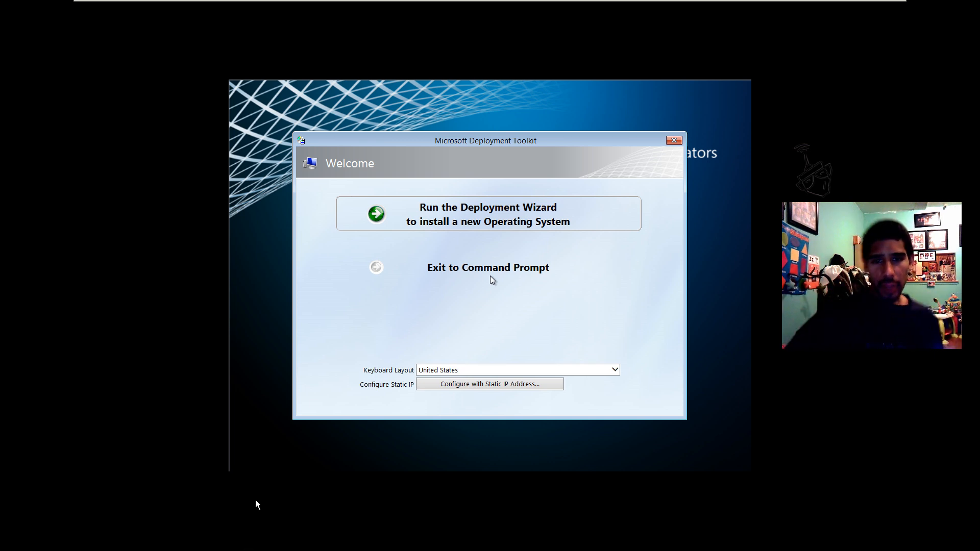
{"action": "mouse_move", "coordinate": [490, 228]}
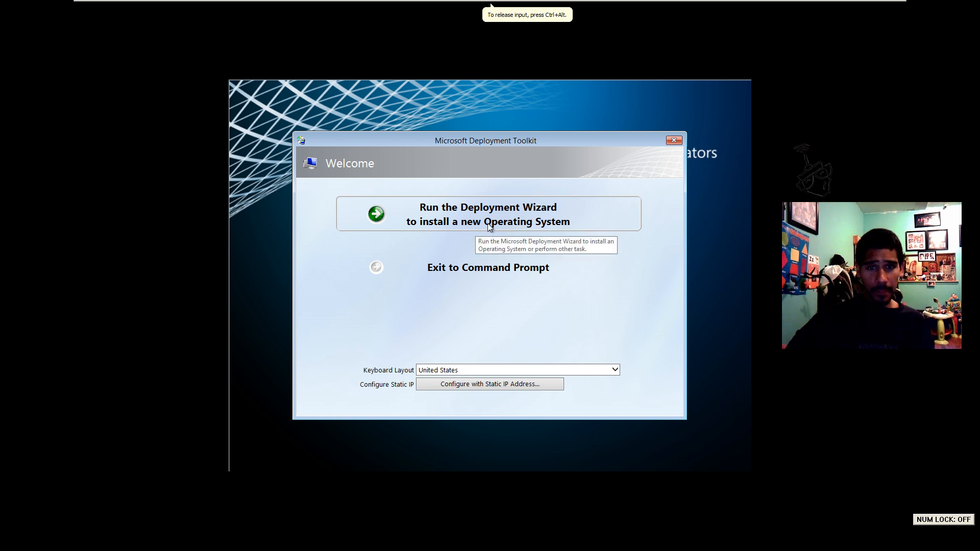
Step: Launch the Deployment Wizard and enter user administrator, the password and domain bjtech.edu
{"action": "left_click", "coordinate": [488, 214]}
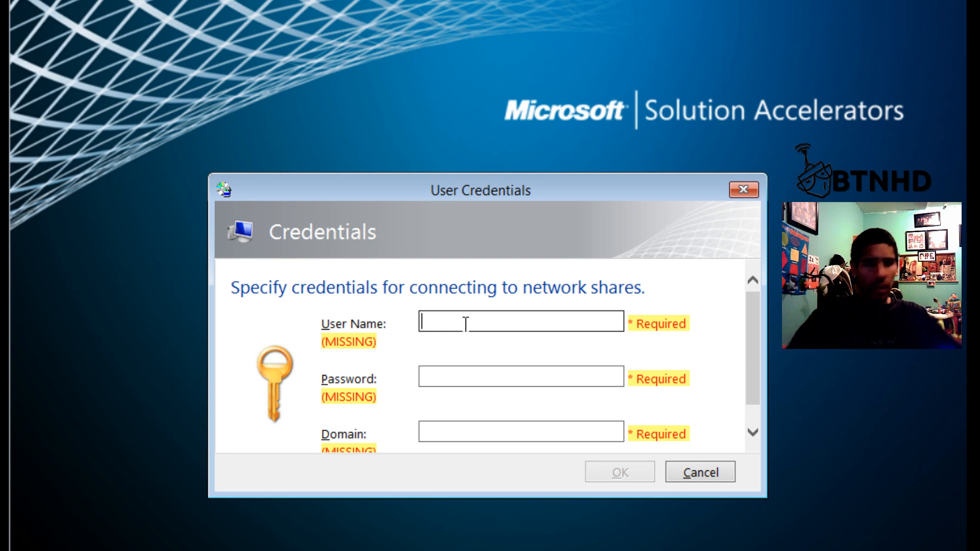
{"action": "type", "text": "administrator"}
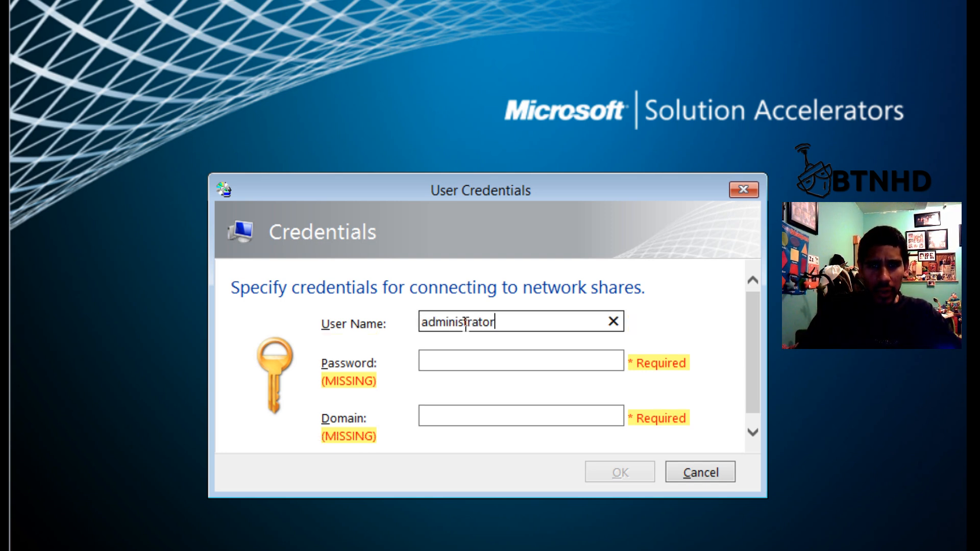
{"action": "type", "text": "••"}
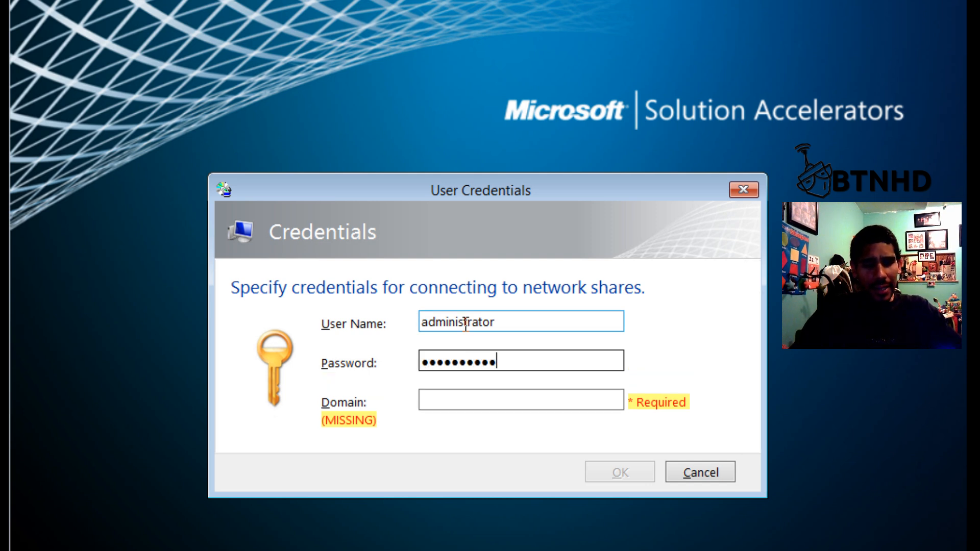
{"action": "type", "text": "bjtech.e"}
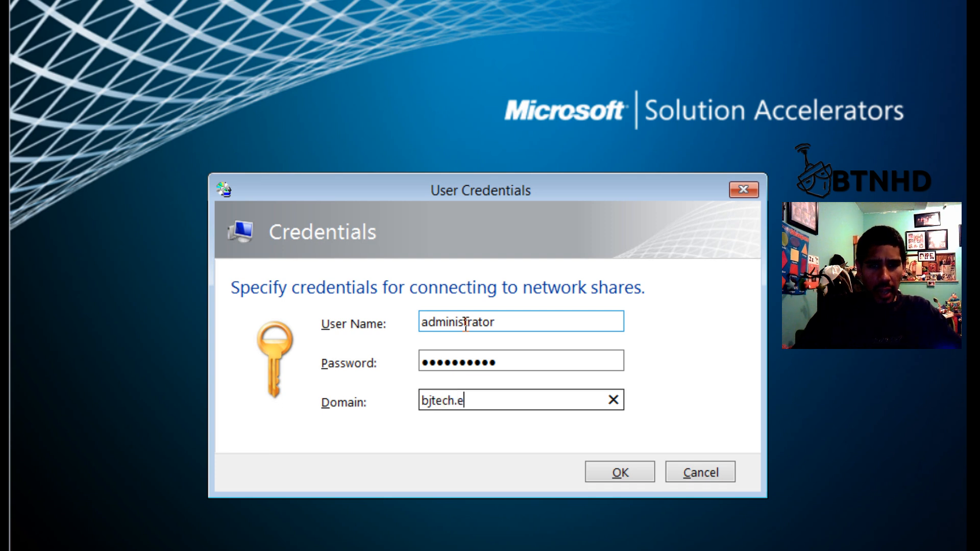
{"action": "type", "text": "du"}
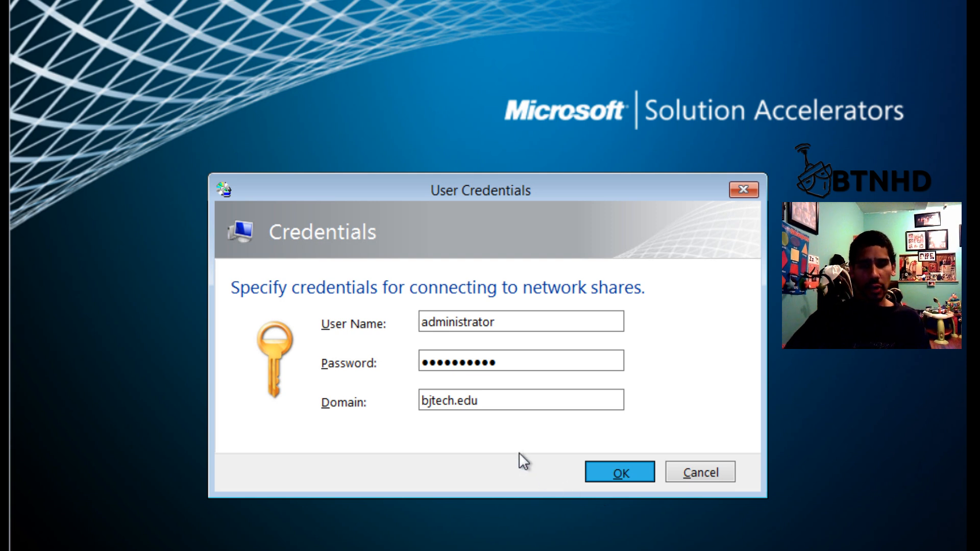
Step: Submit the credentials and review the Windows 8.1 x64 and Windows 10 x64 task sequences
{"action": "left_click", "coordinate": [618, 472]}
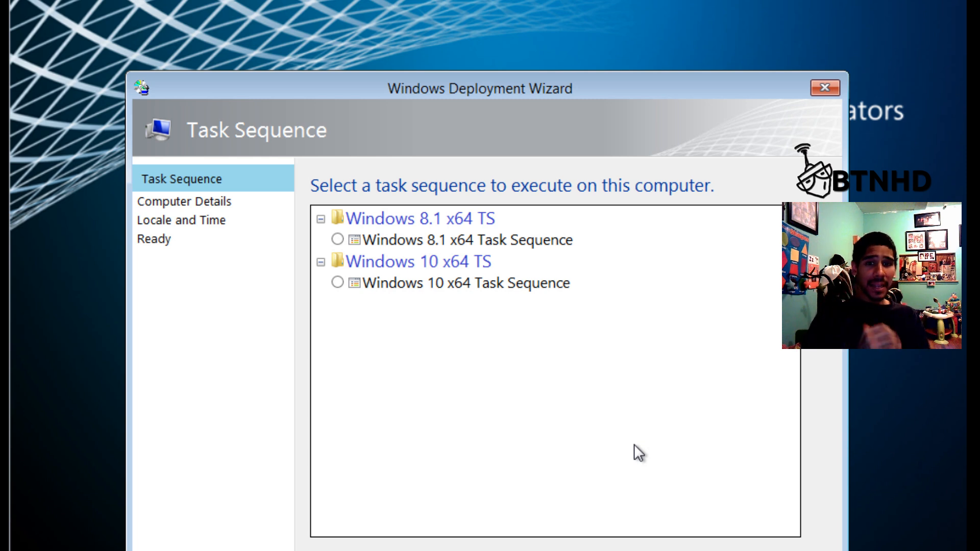
{"action": "left_click", "coordinate": [454, 240]}
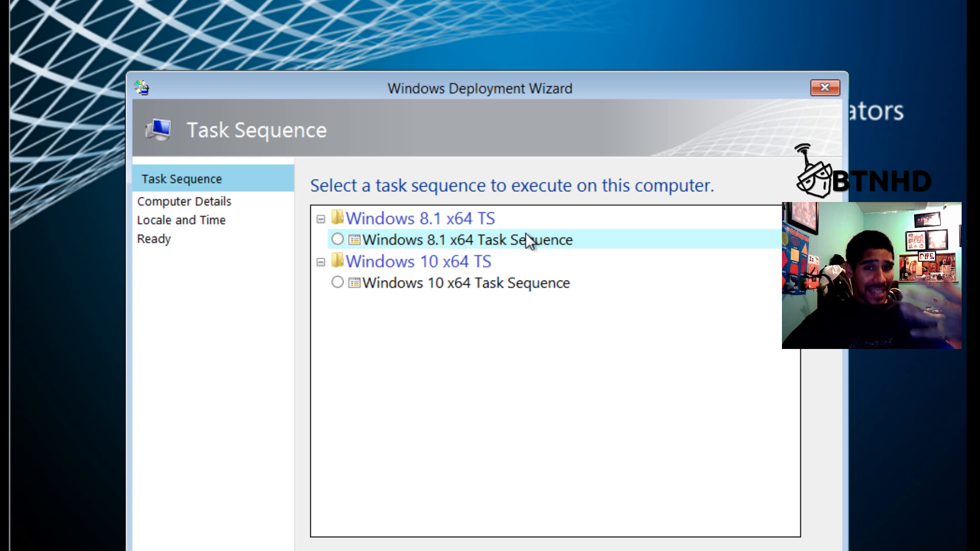
{"action": "left_click", "coordinate": [462, 284]}
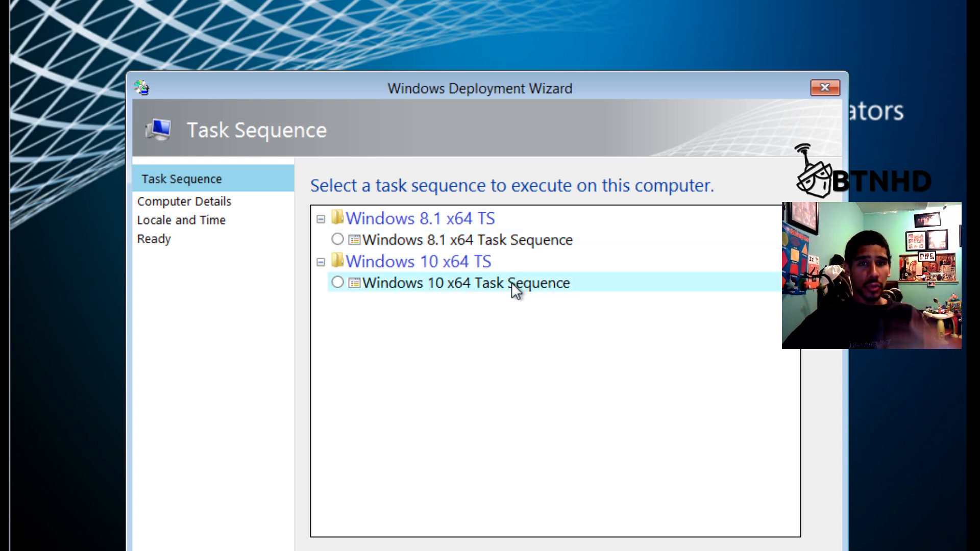